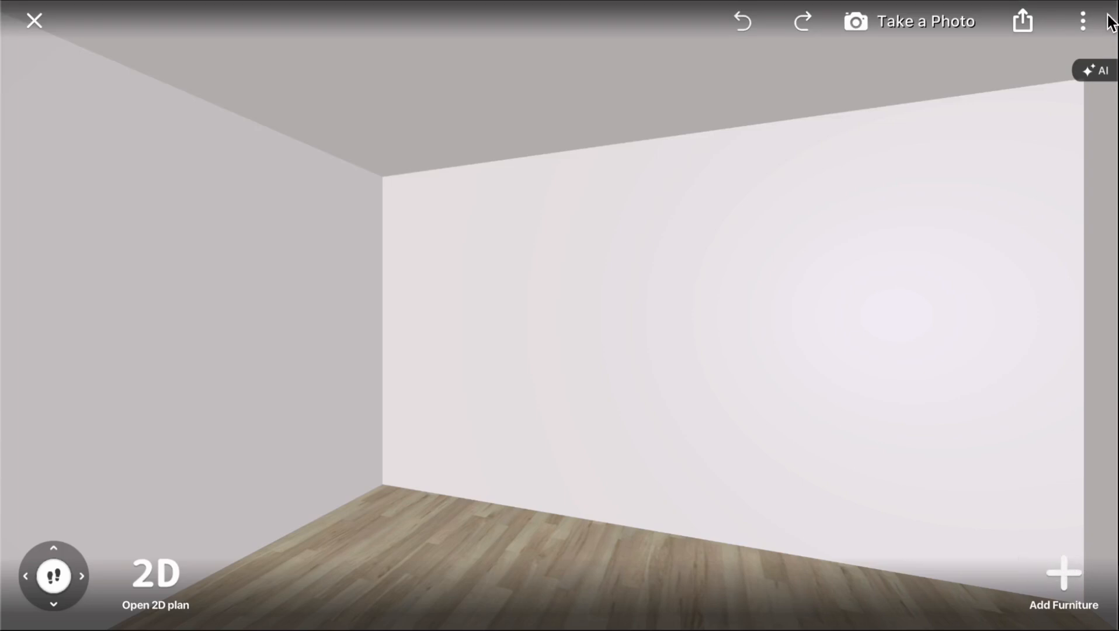
- Add a basic cube shape from the Build catalogue onto the back wall
click(1064, 571)
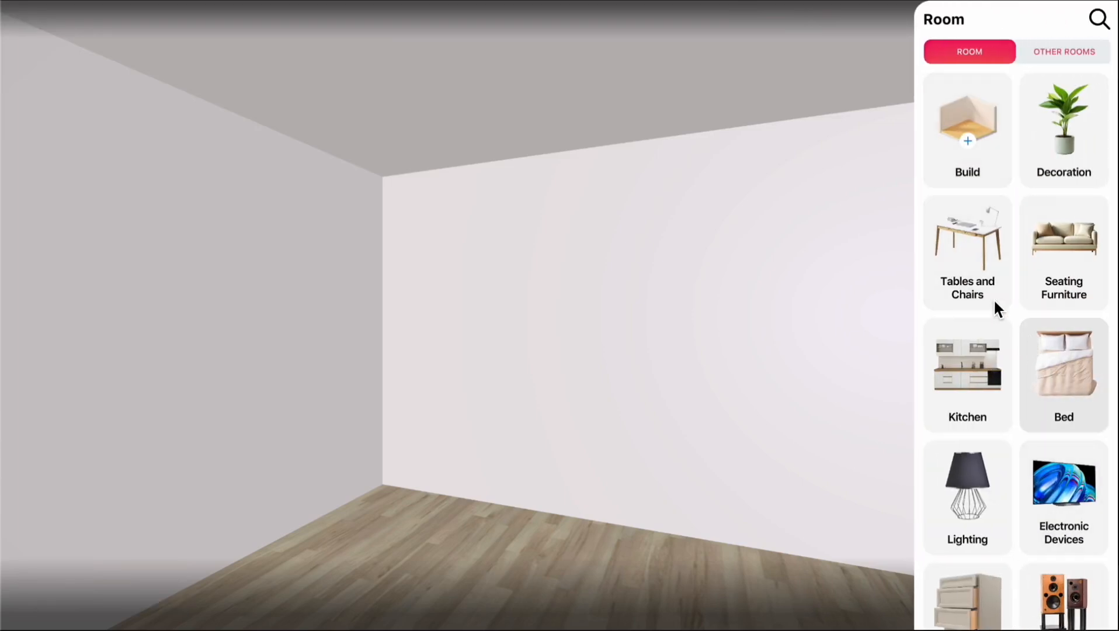
click(966, 129)
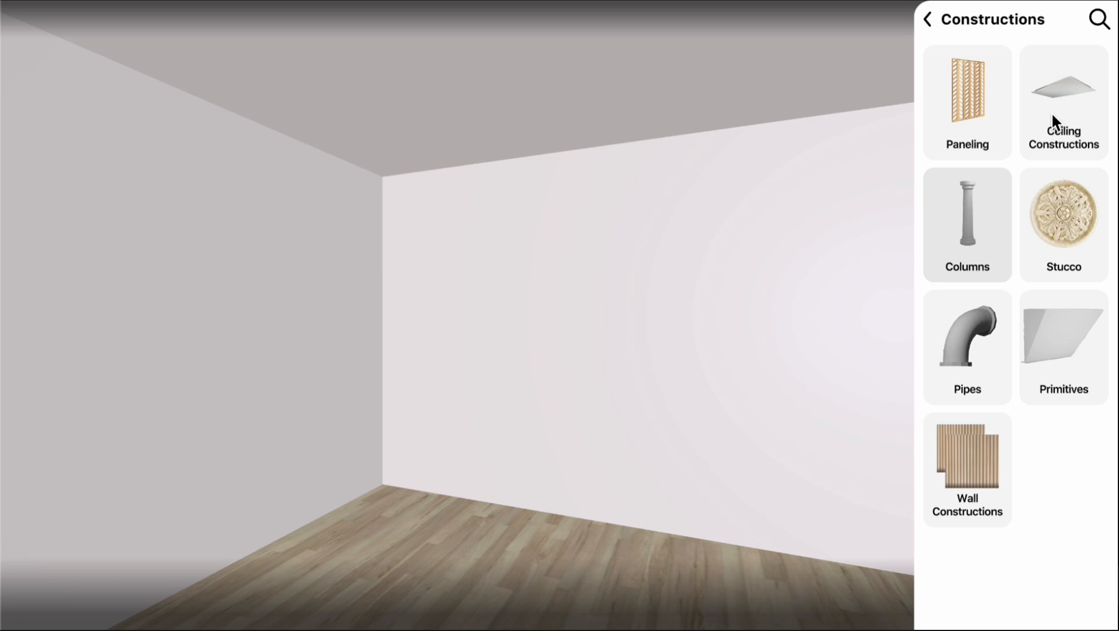
click(1062, 102)
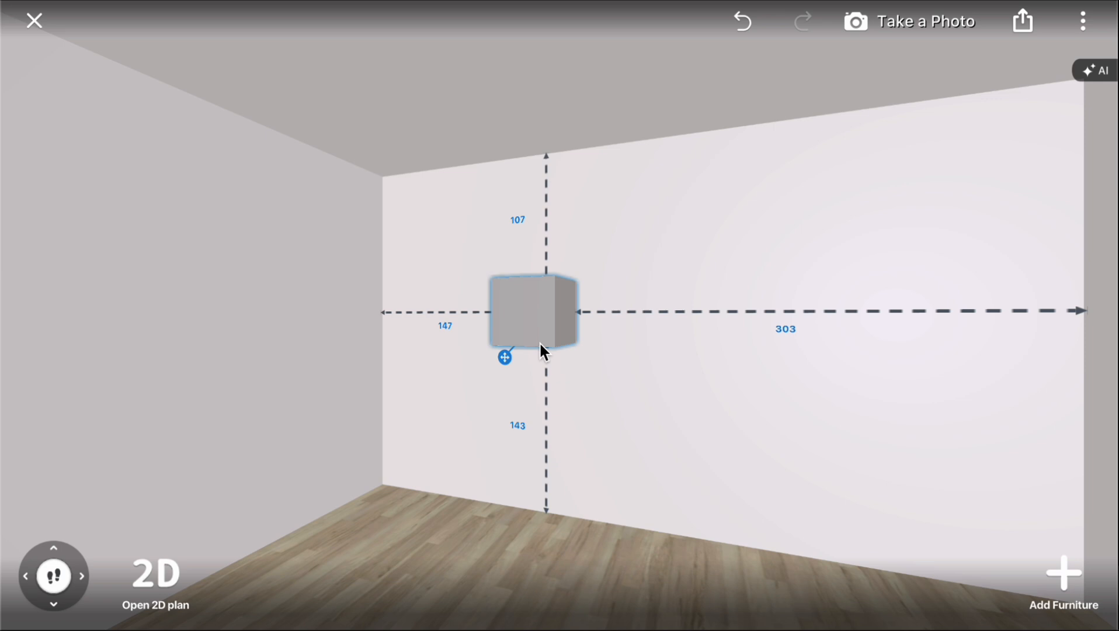
- Recolour the cube Onyx Black, then pale RAL 901-6, and start a custom colour
click(534, 313)
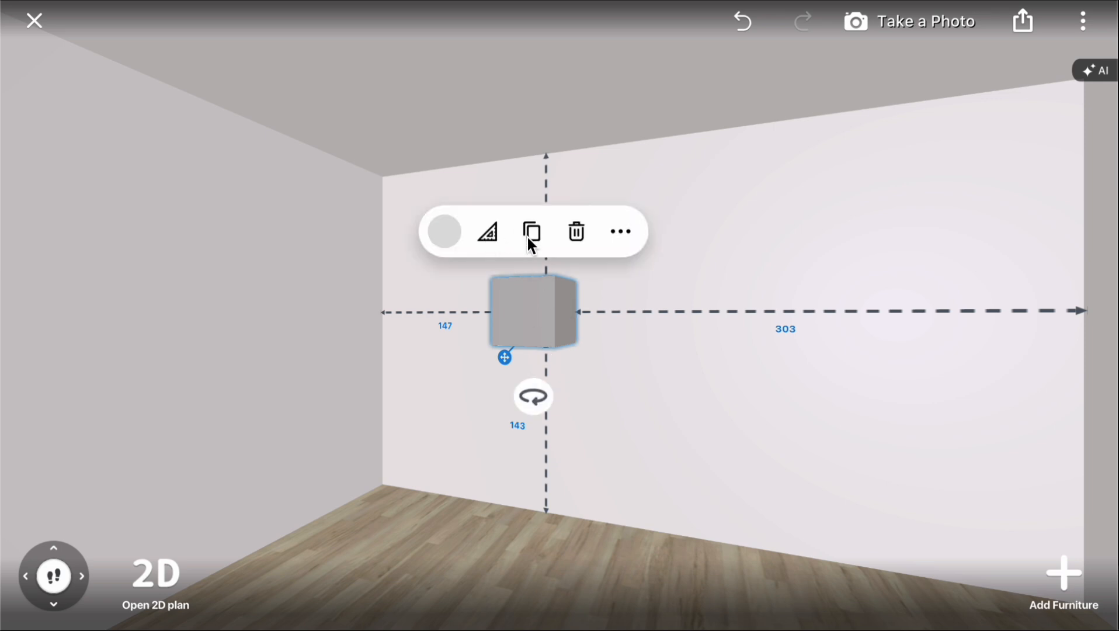
click(445, 231)
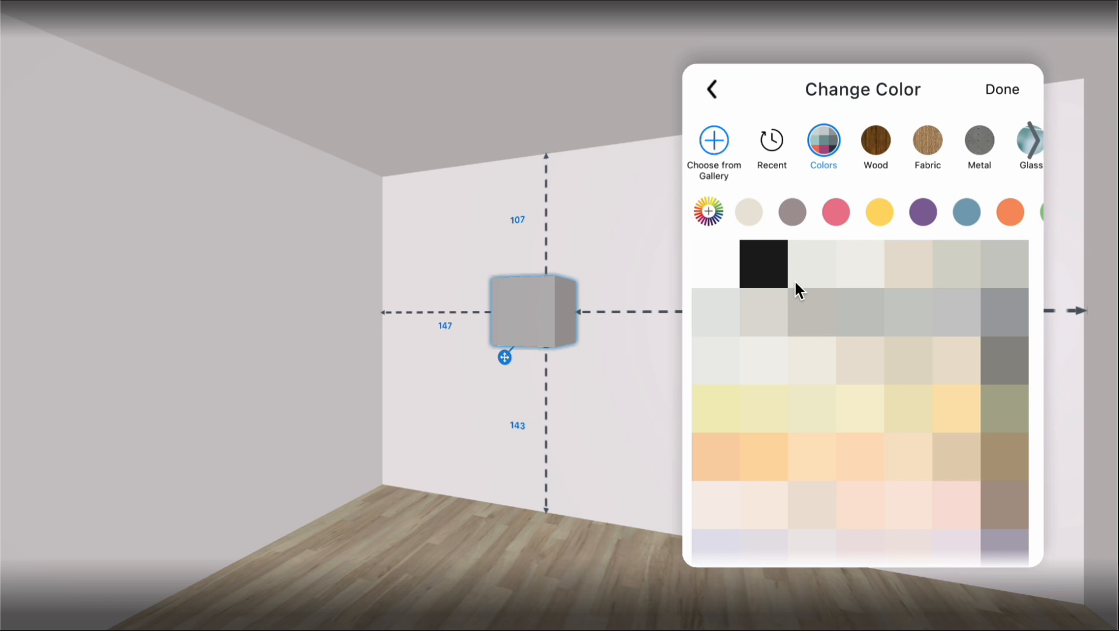
click(763, 263)
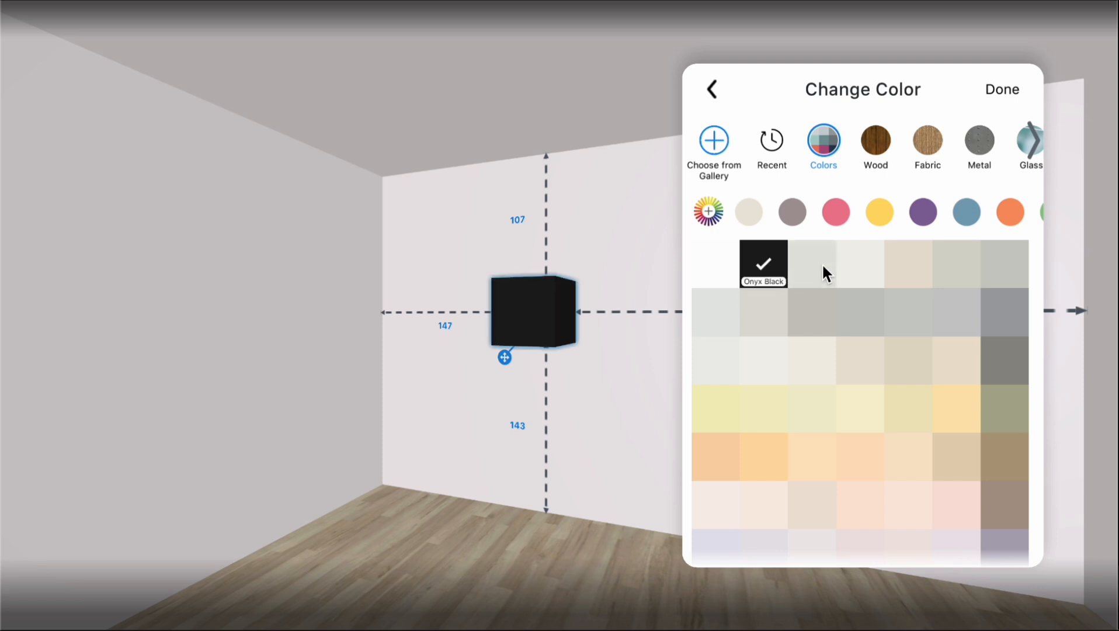
click(859, 263)
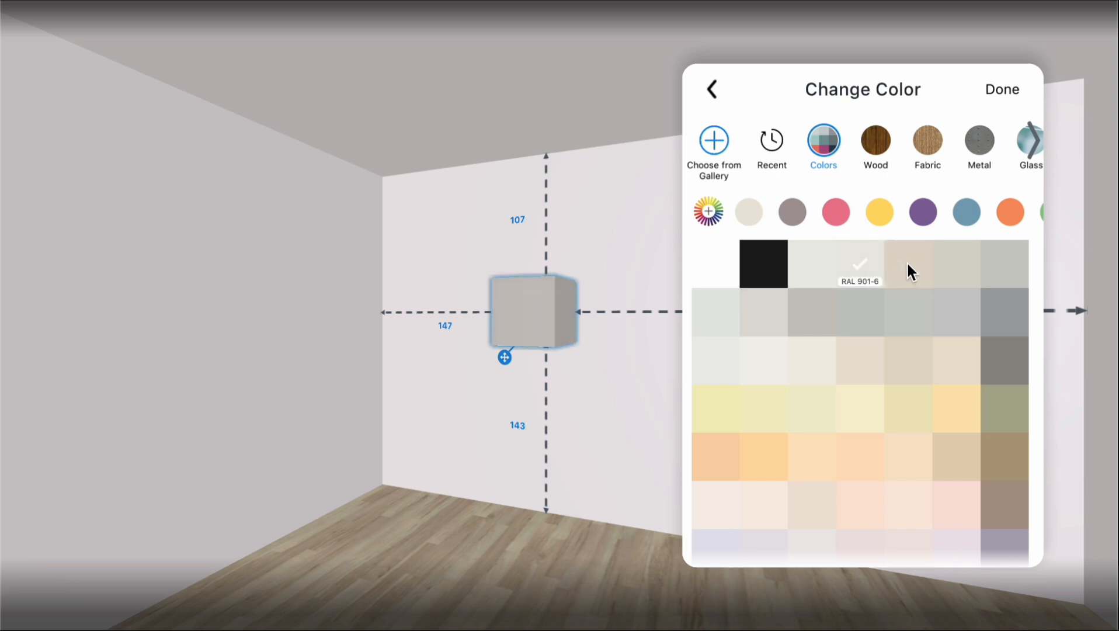
click(908, 263)
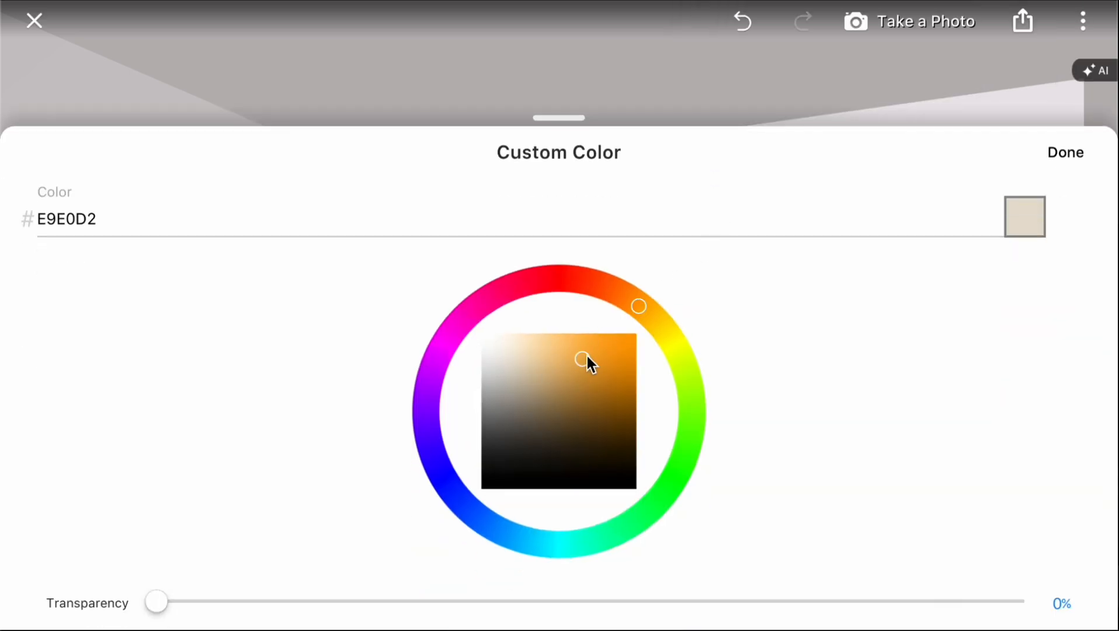
- Mix custom crimson E0255A at 0% transparency and apply it to the cube
drag(584, 359, 612, 346)
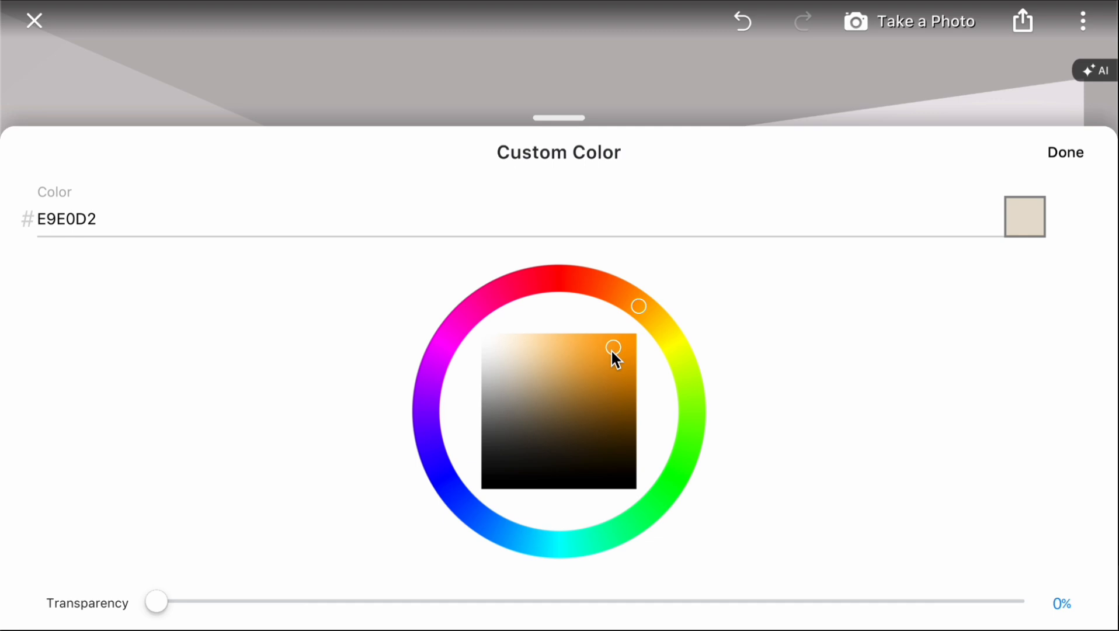
drag(638, 305, 558, 278)
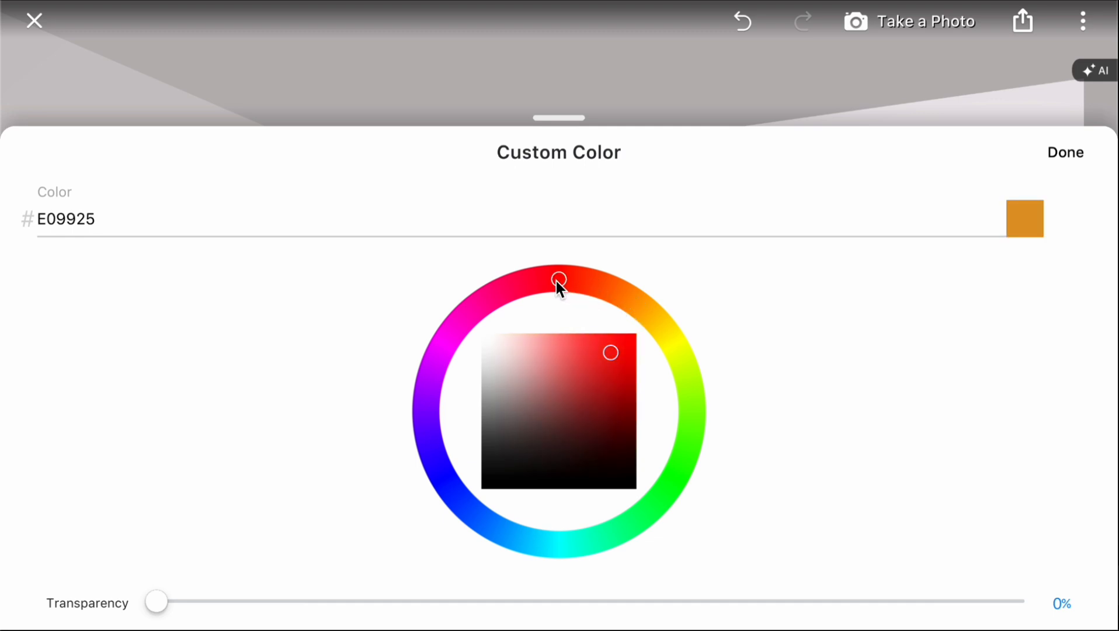
drag(558, 278, 520, 285)
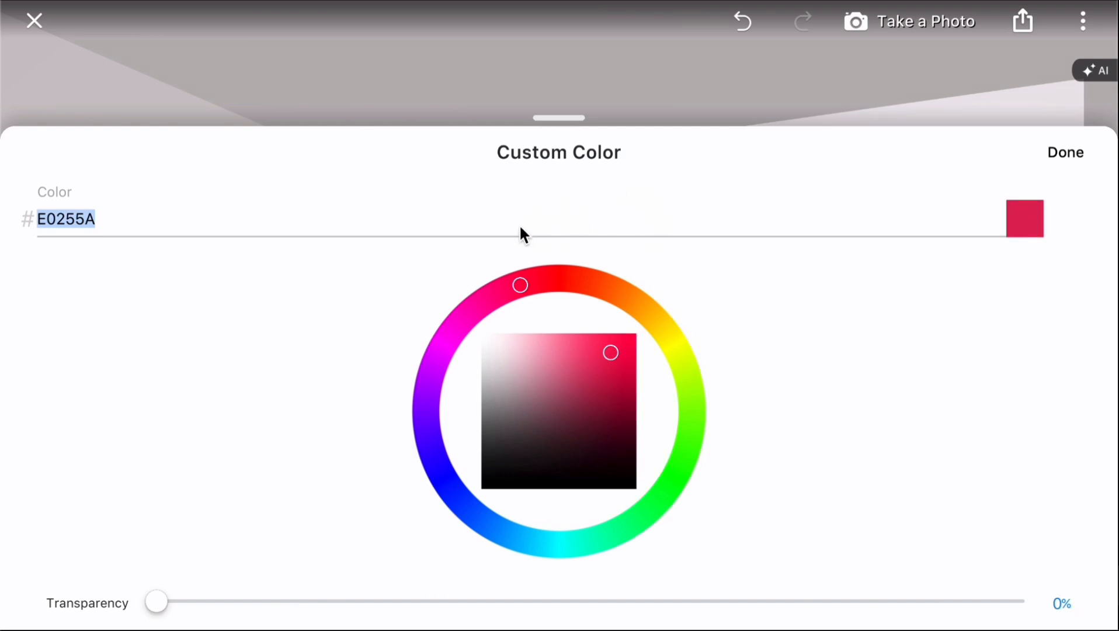
mouse_move(157, 606)
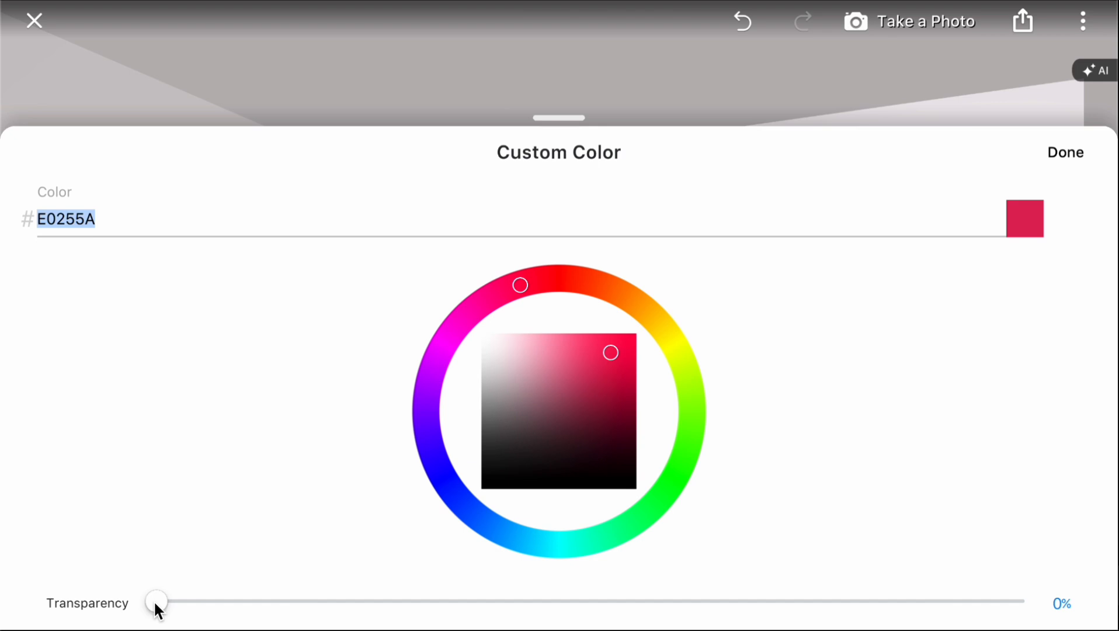
drag(155, 601, 448, 602)
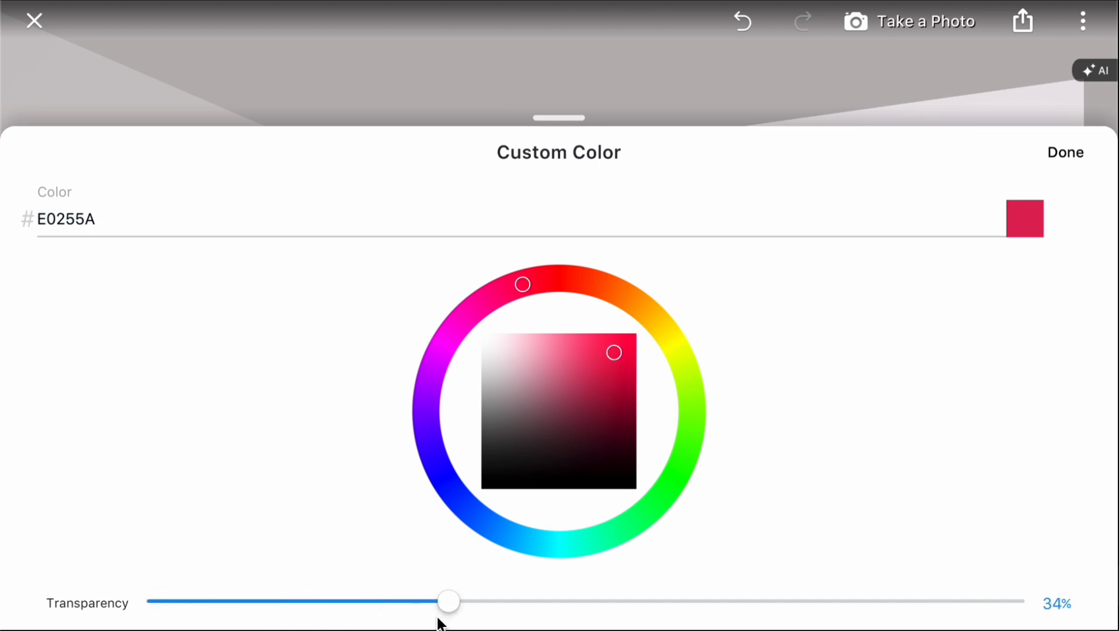
drag(448, 602, 155, 602)
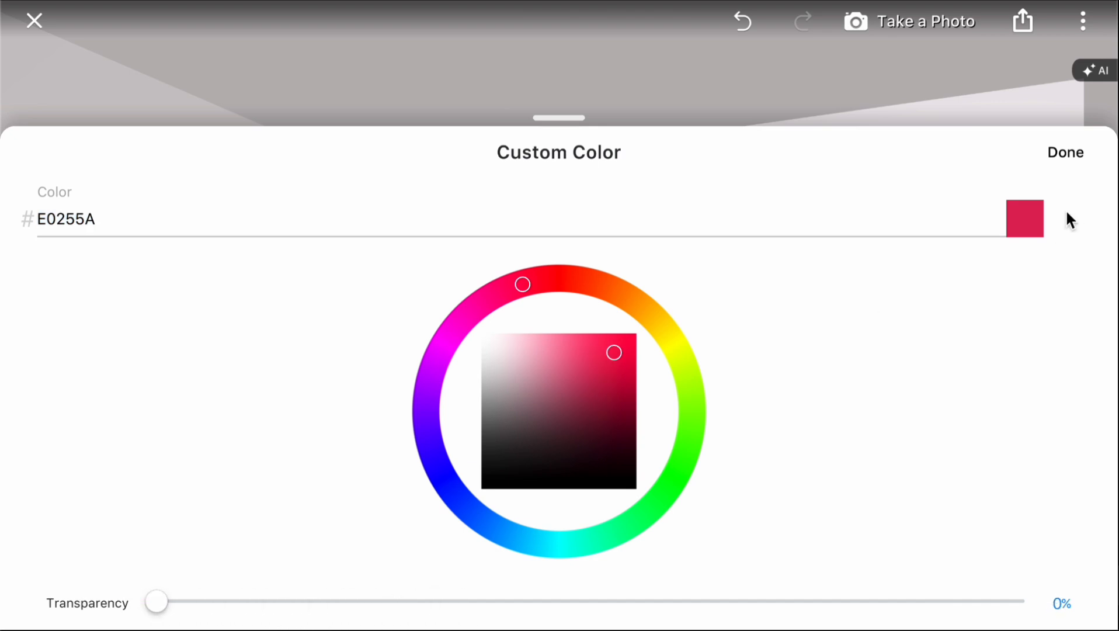
click(1064, 152)
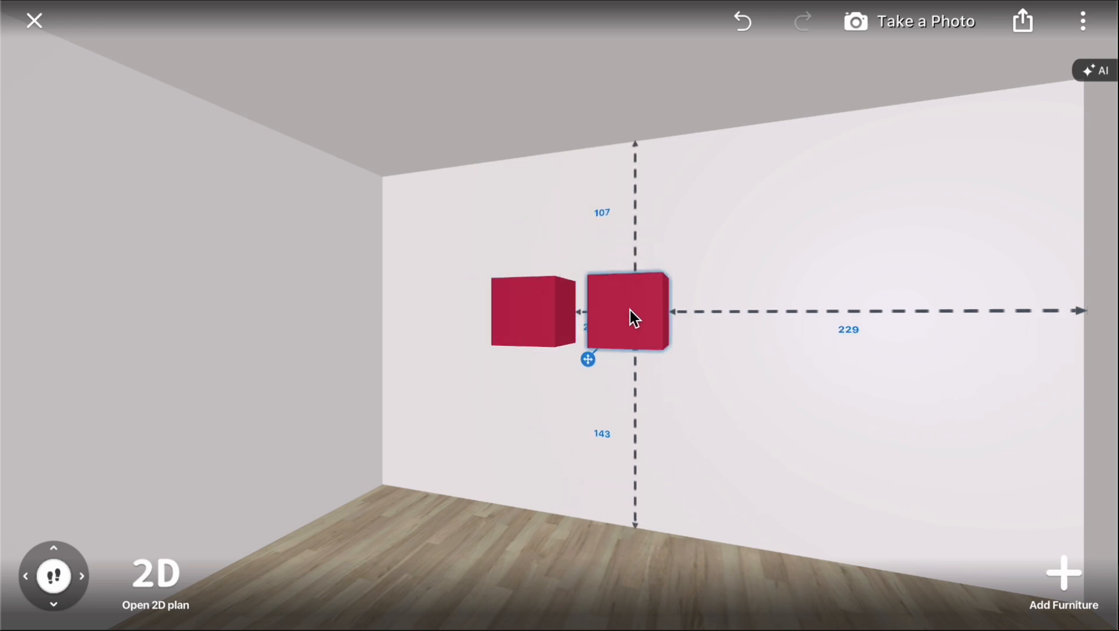
- Set the second red cube's custom colour to 72% transparency
click(631, 312)
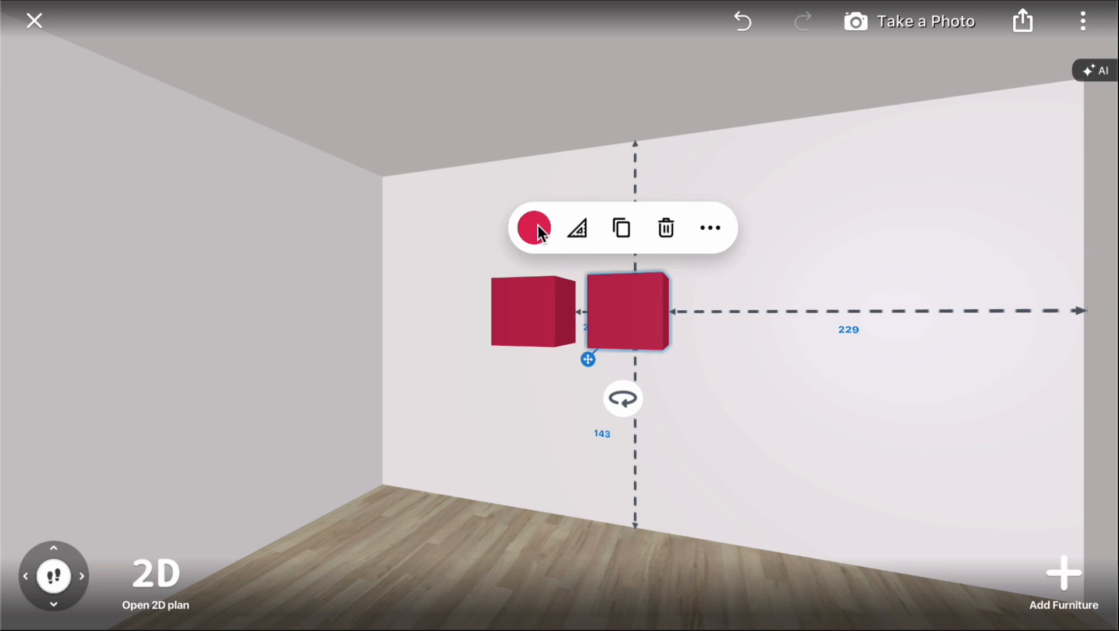
click(535, 227)
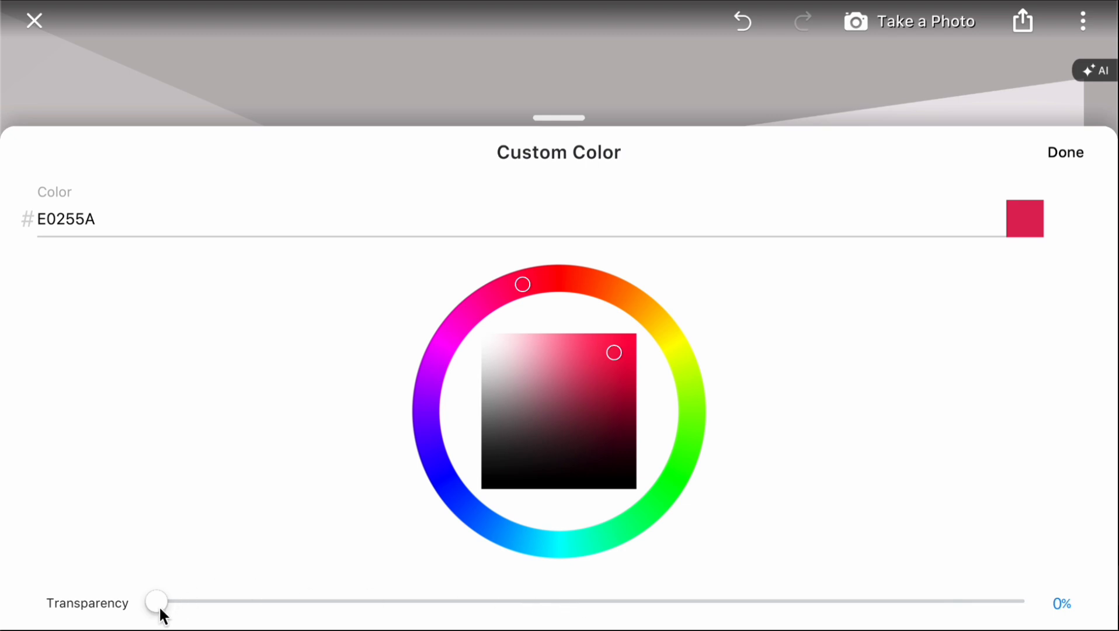
drag(157, 600, 775, 601)
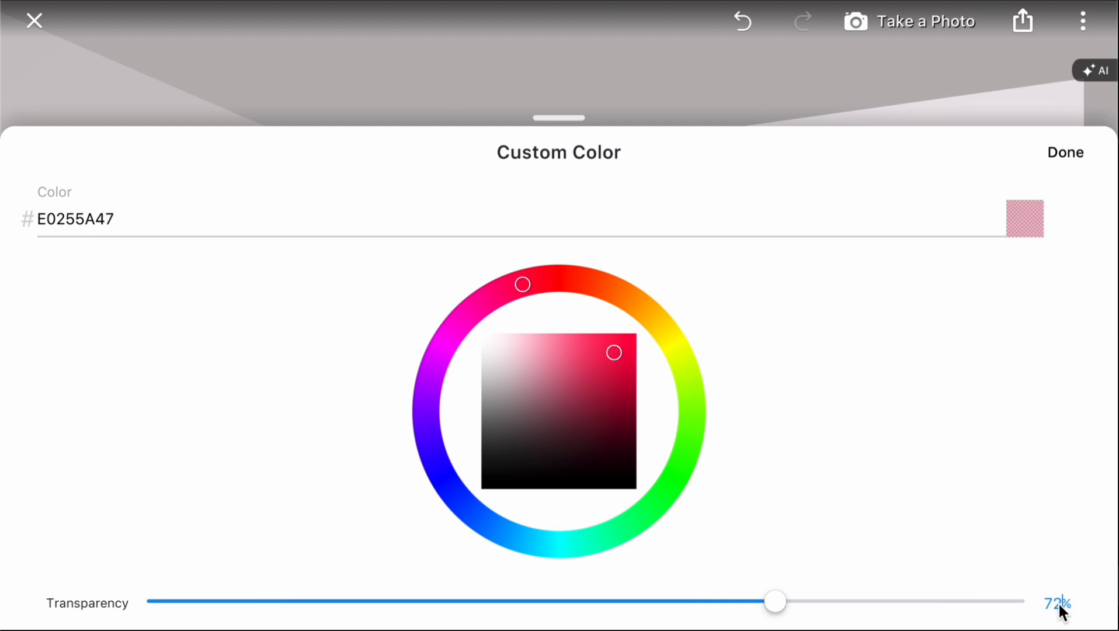
mouse_move(1083, 164)
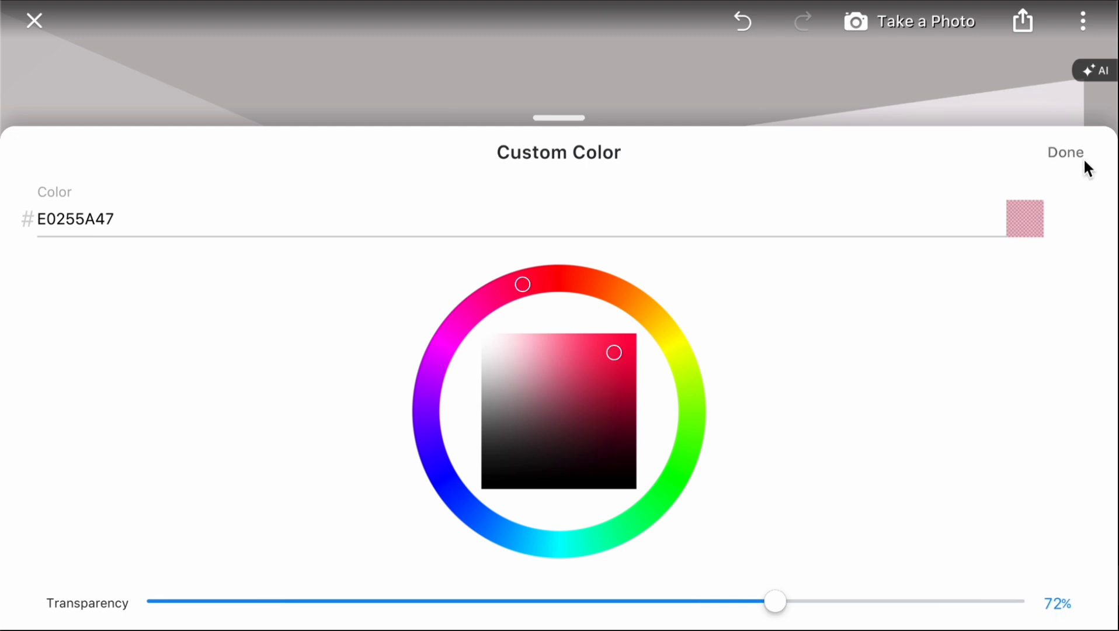
click(1065, 151)
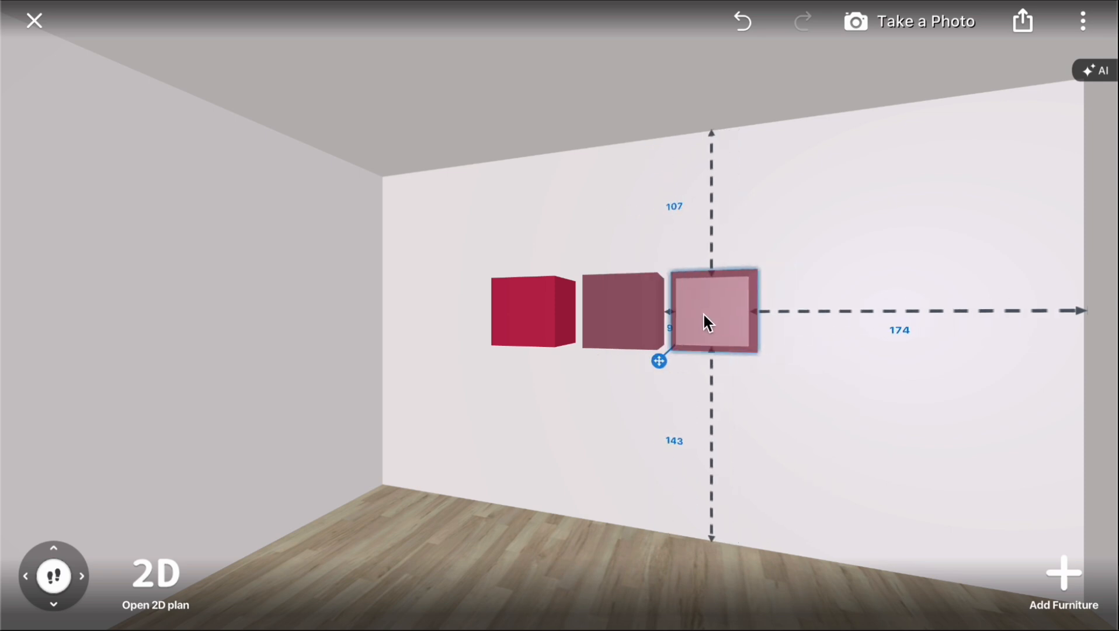
- Preview green and purple shades, wood and fabric textures on the third cube
click(712, 311)
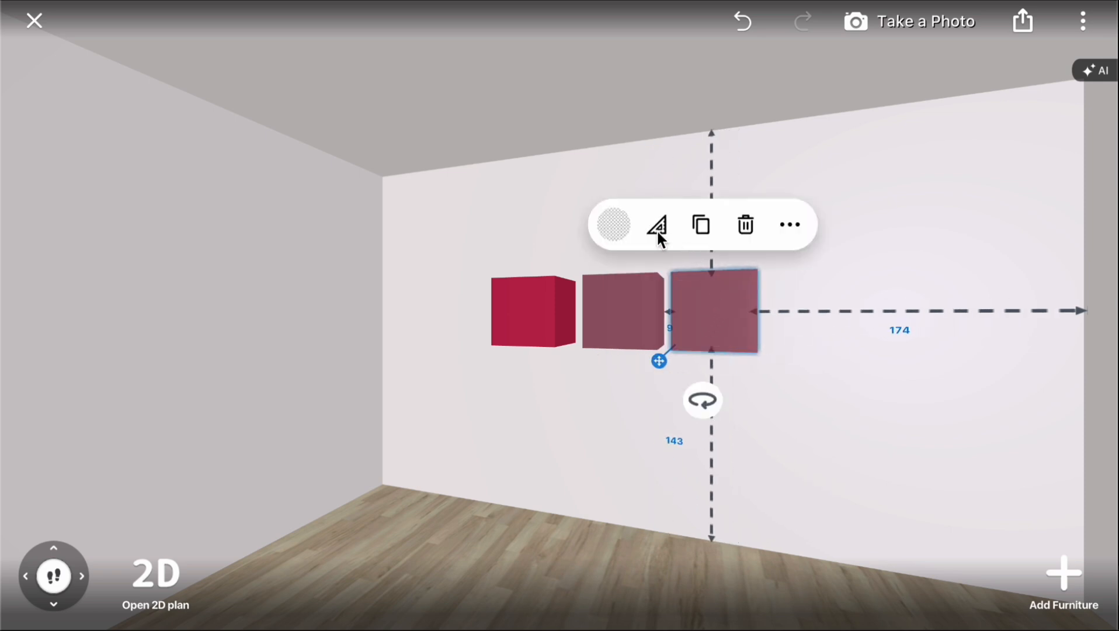
click(656, 224)
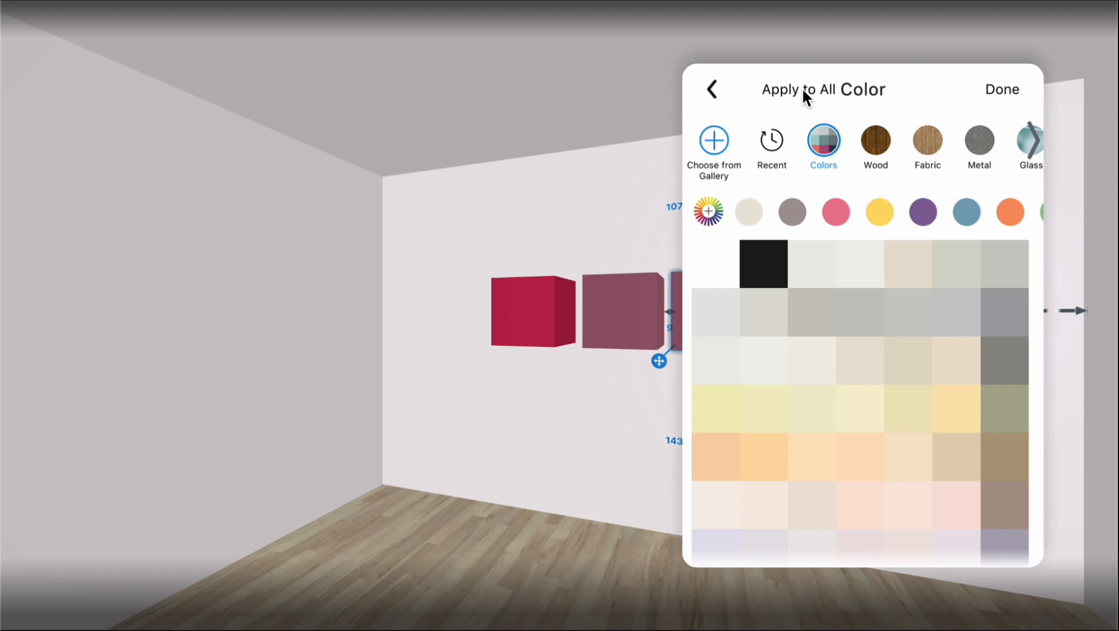
mouse_move(823, 152)
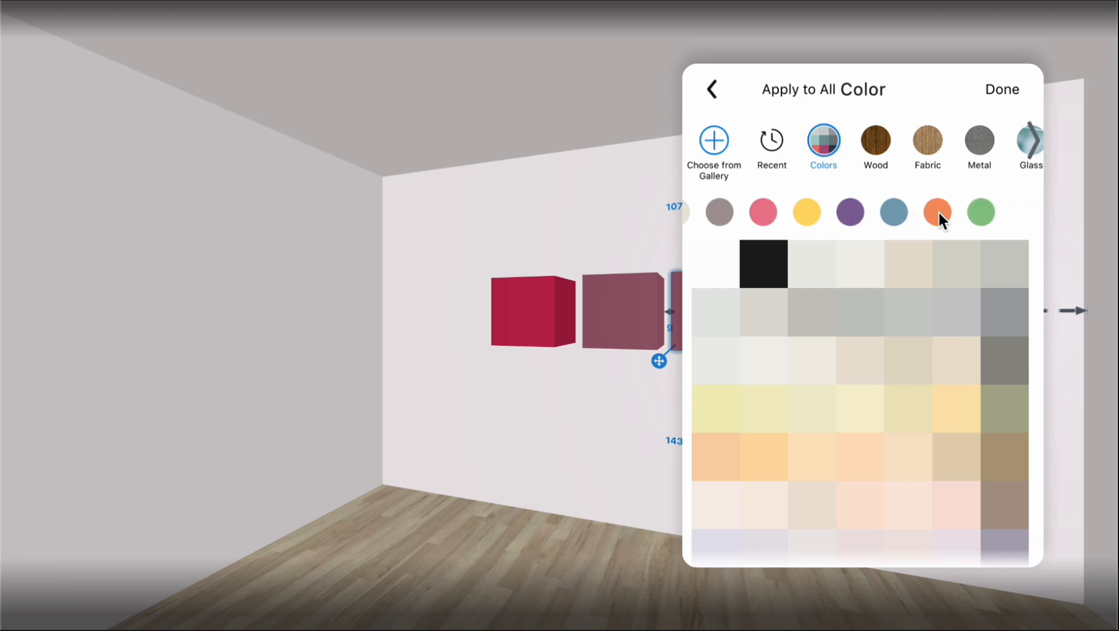
click(980, 212)
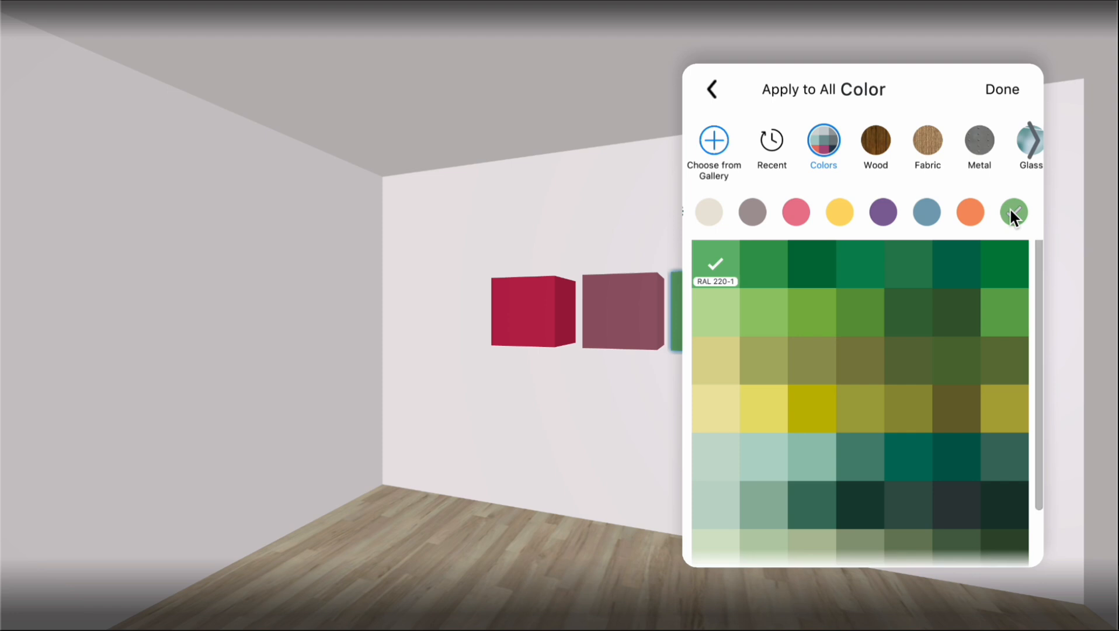
click(882, 211)
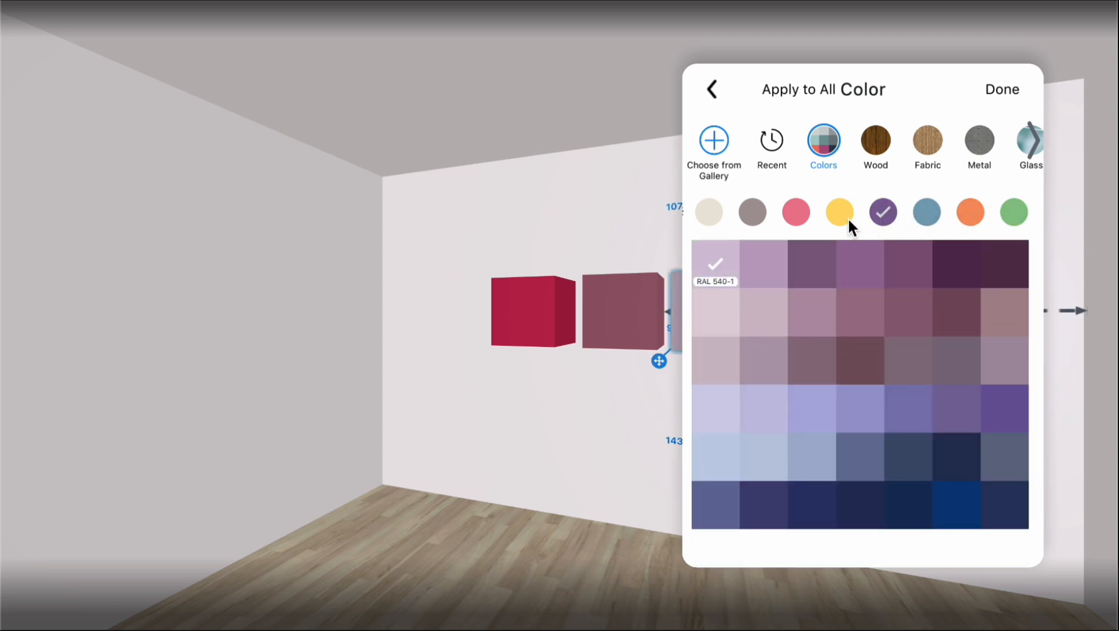
click(875, 139)
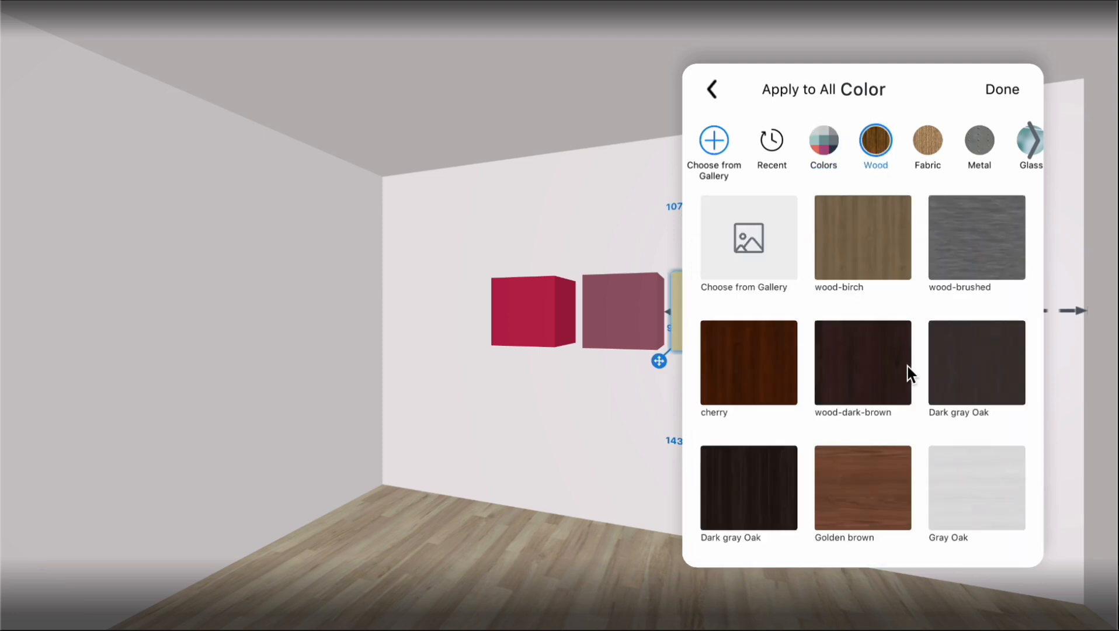
scroll(down, 3)
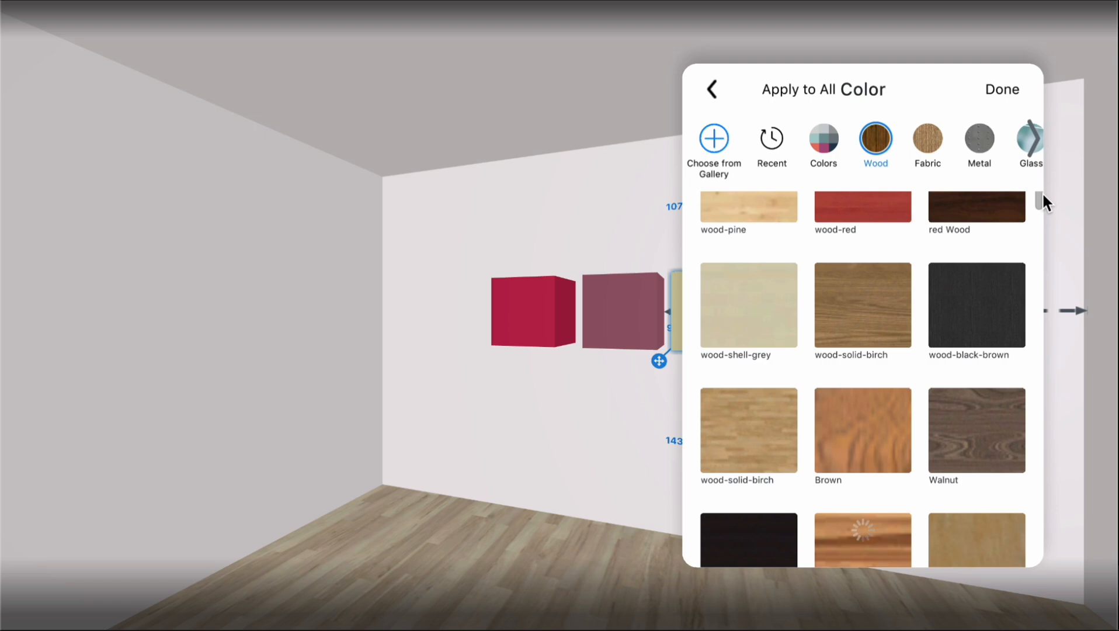
scroll(down, 3)
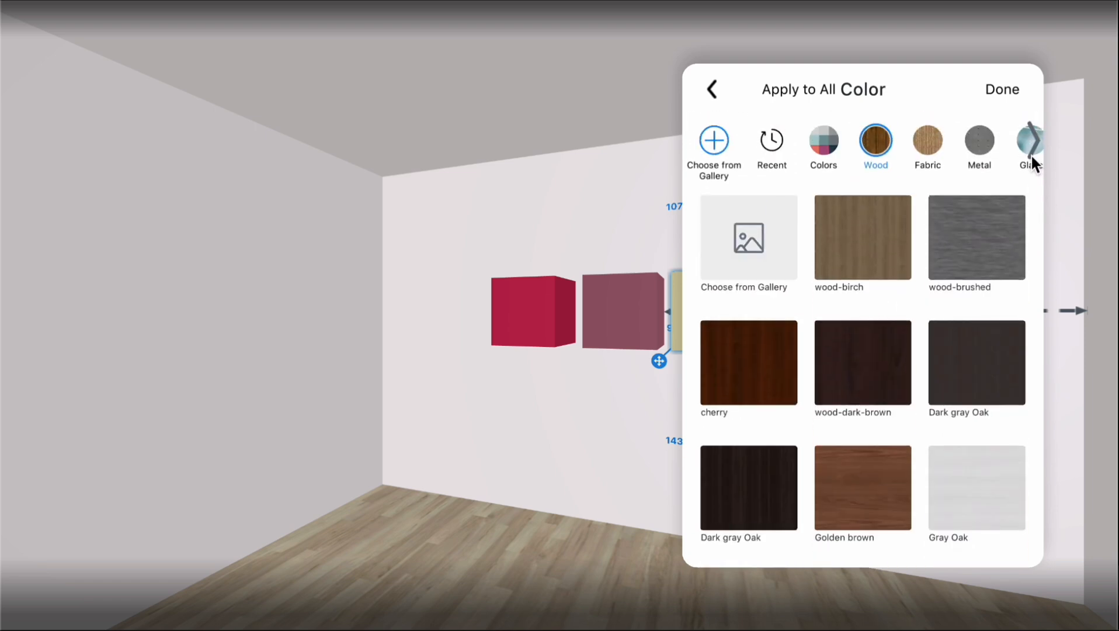
click(927, 143)
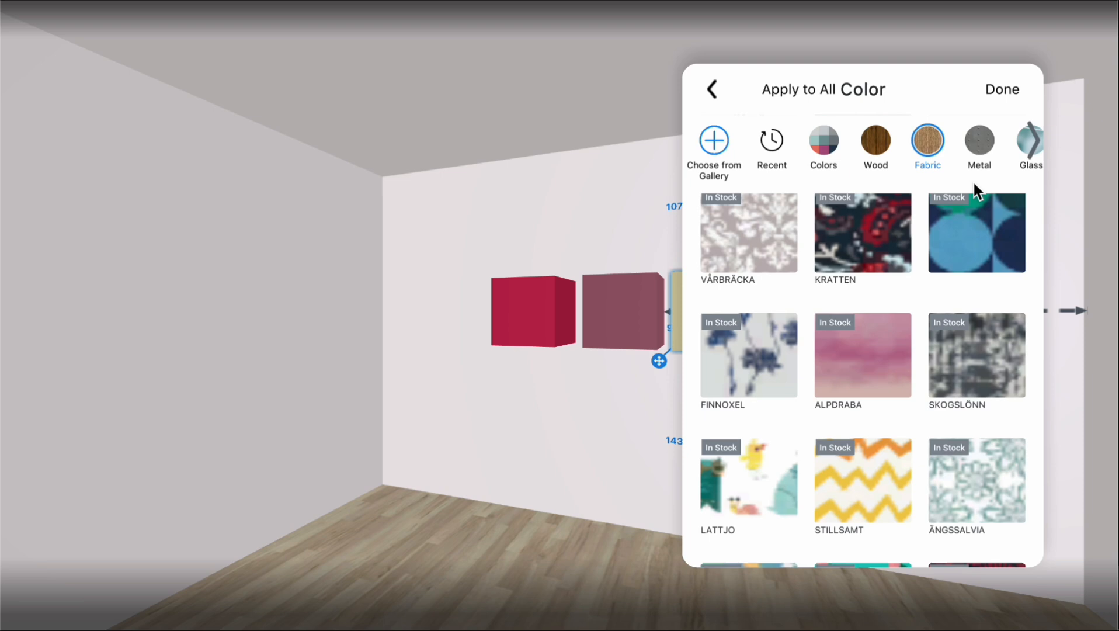
- Finish the third cube in metal after trying bronze and Green Metal
click(979, 140)
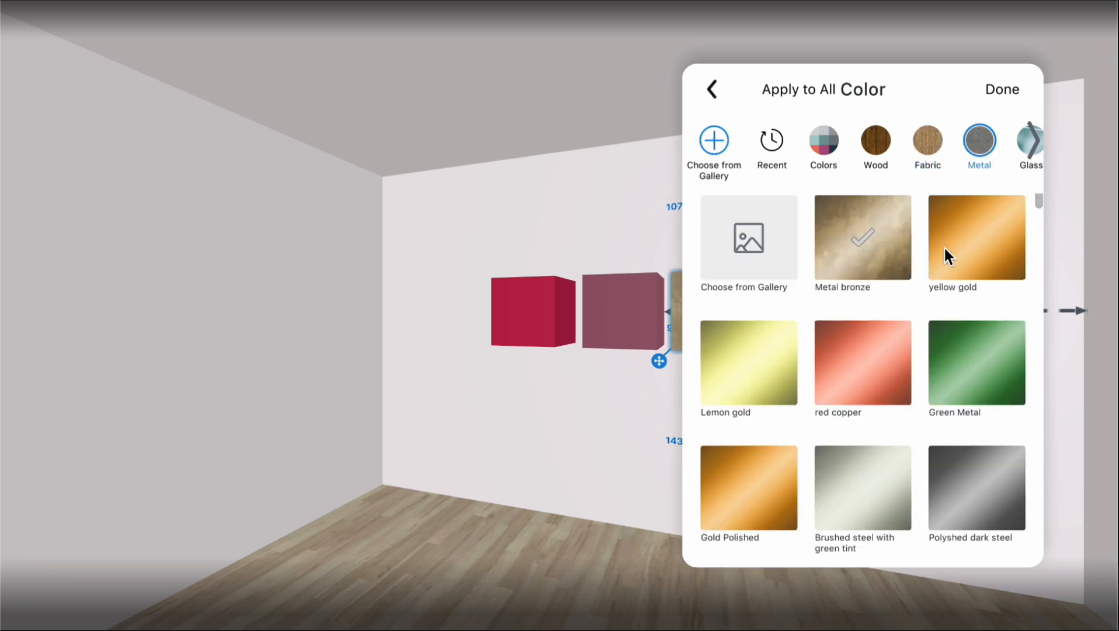
click(975, 363)
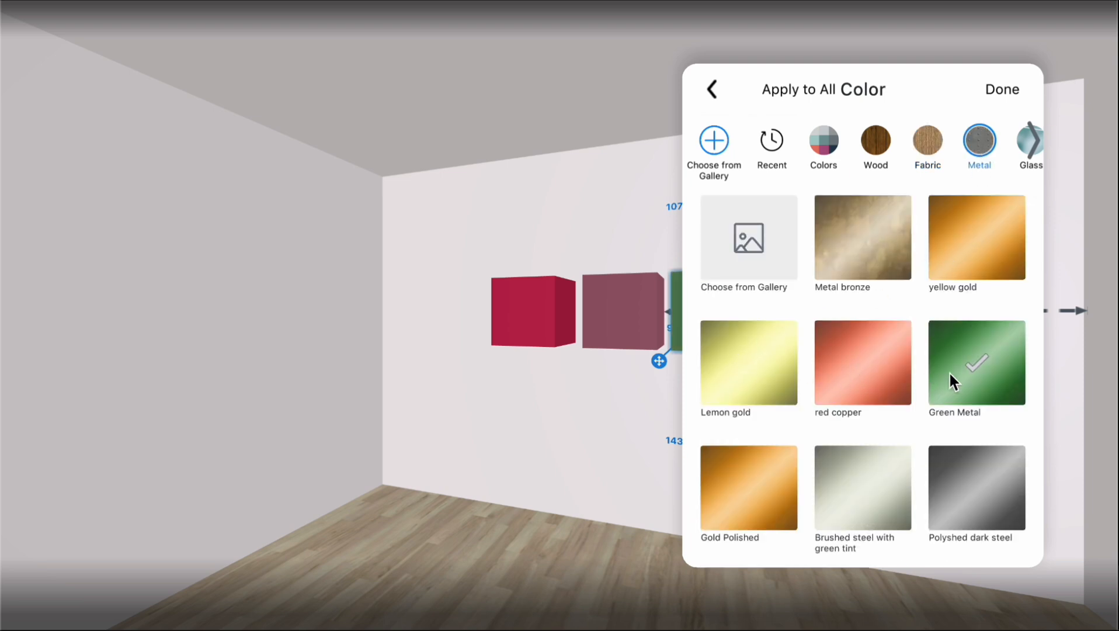
click(1001, 88)
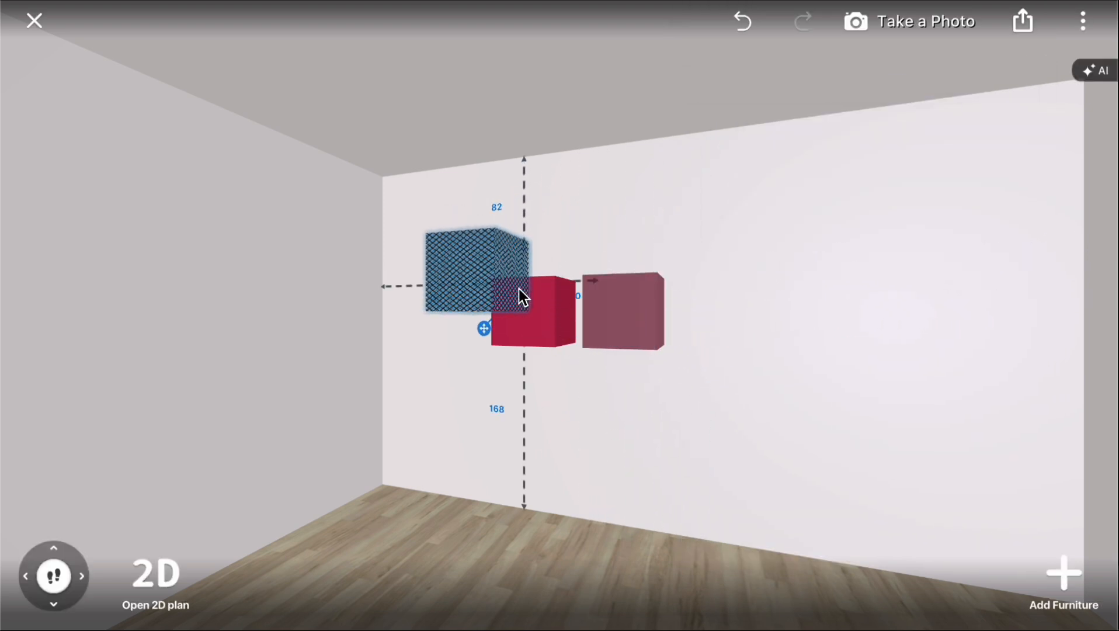
- Move the mesh cube above the red cube and try glass, marble and tile materials
drag(474, 267, 717, 297)
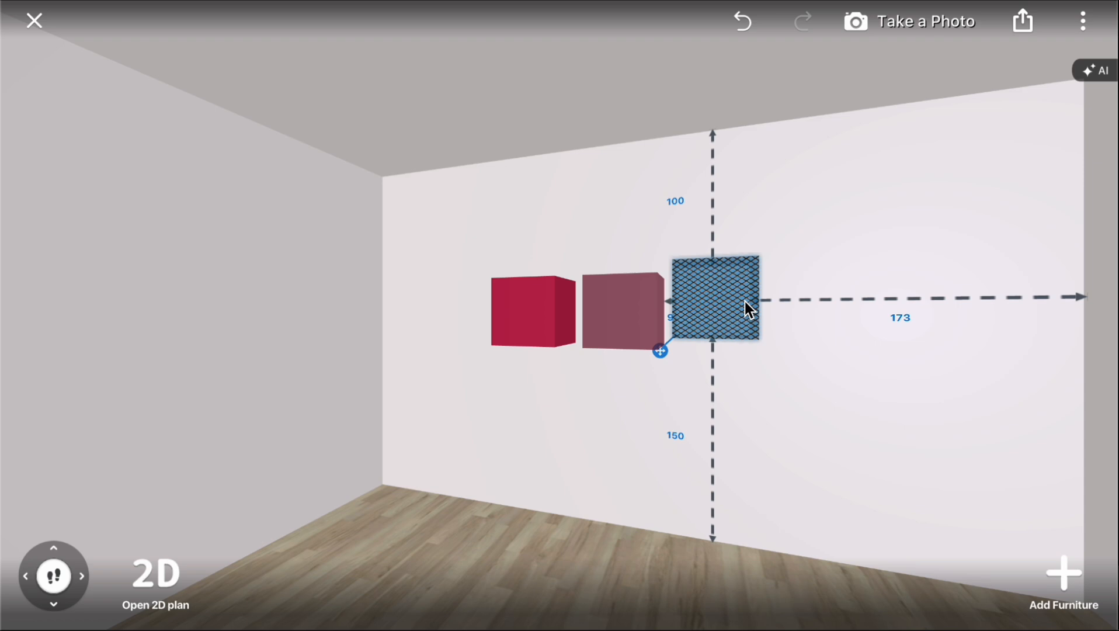
drag(745, 307, 528, 227)
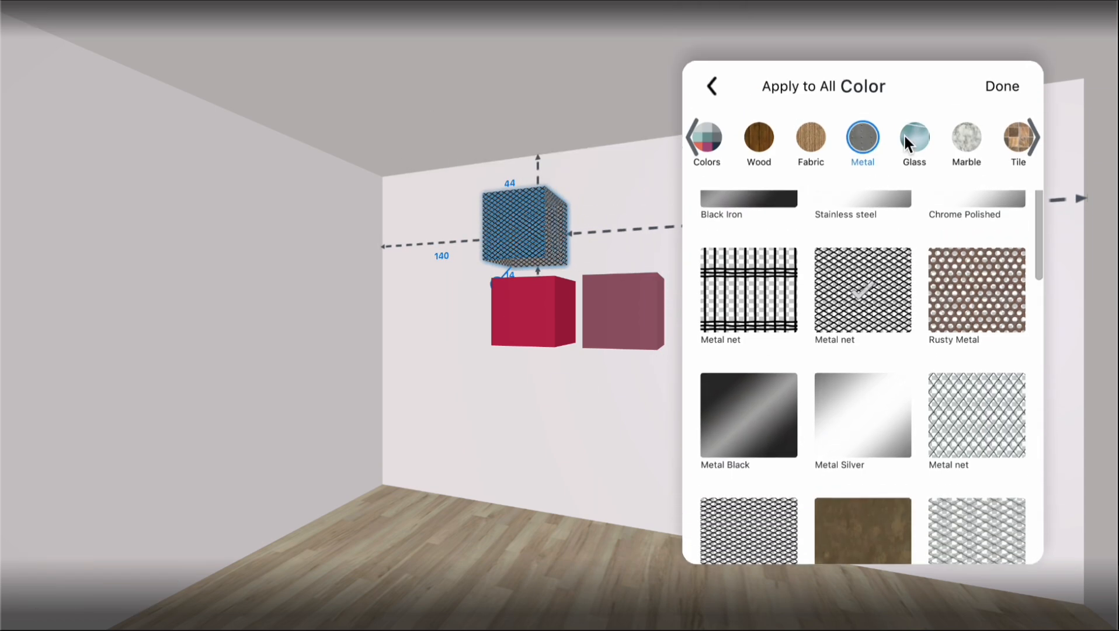
click(913, 140)
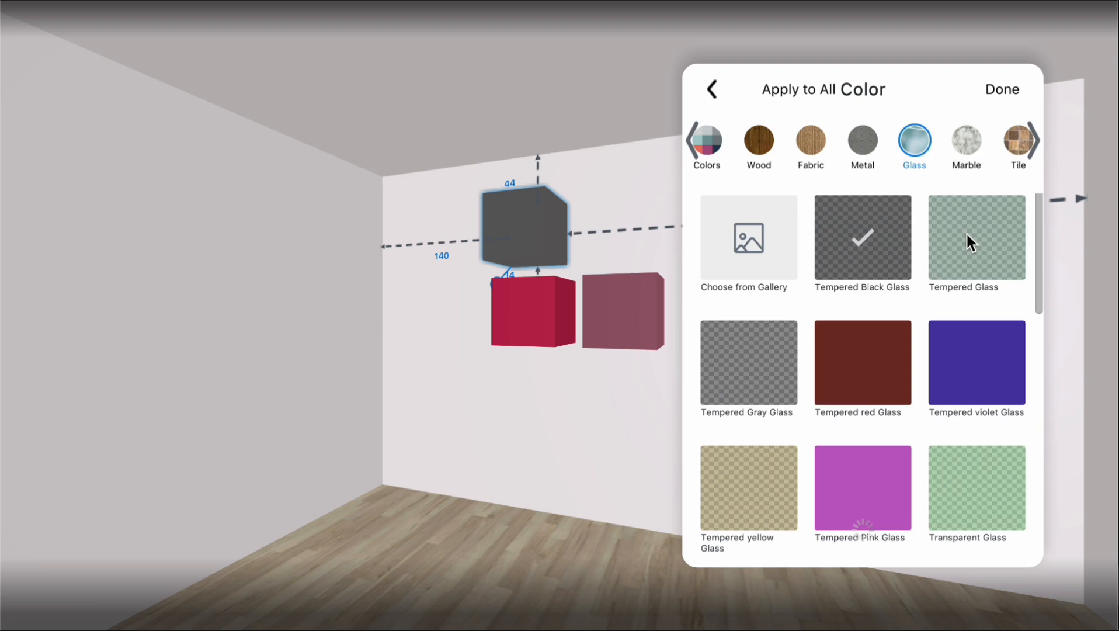
click(748, 362)
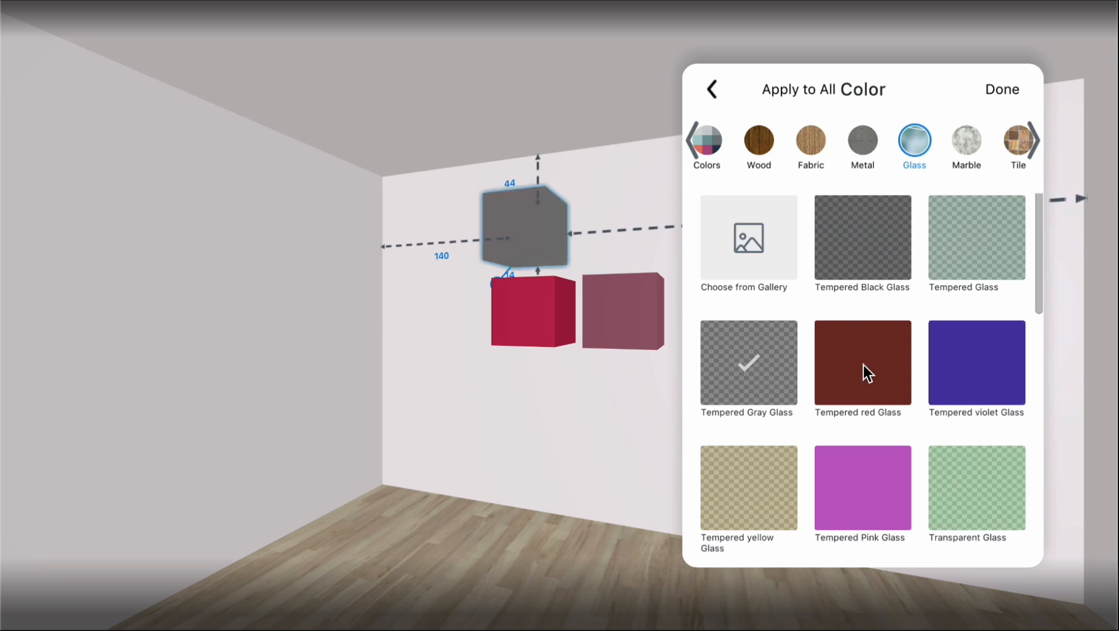
click(862, 487)
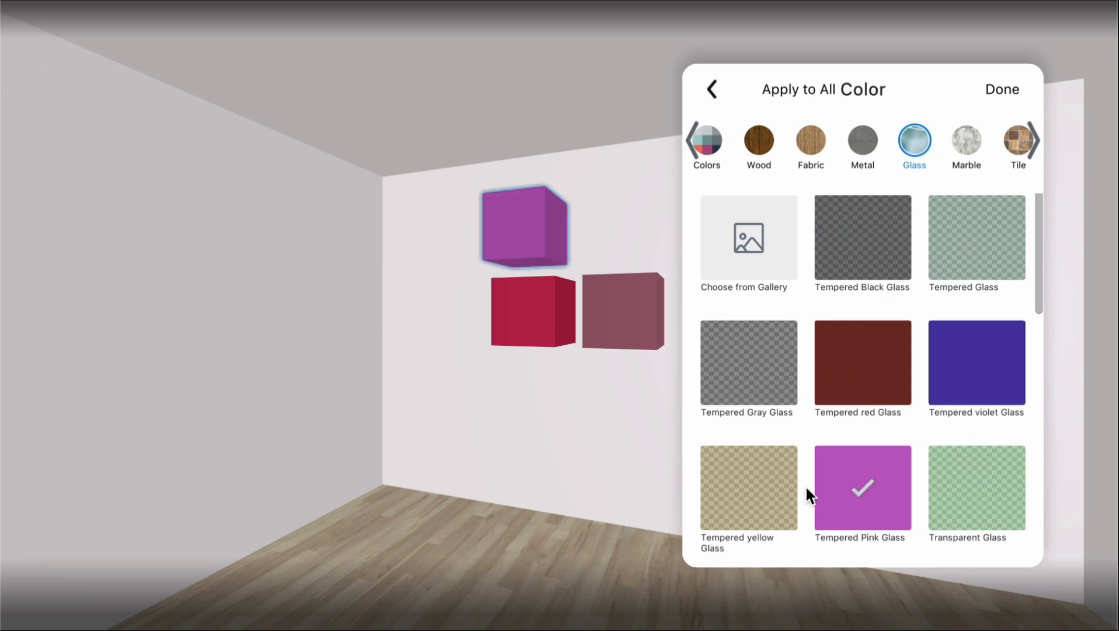
scroll(down, 3)
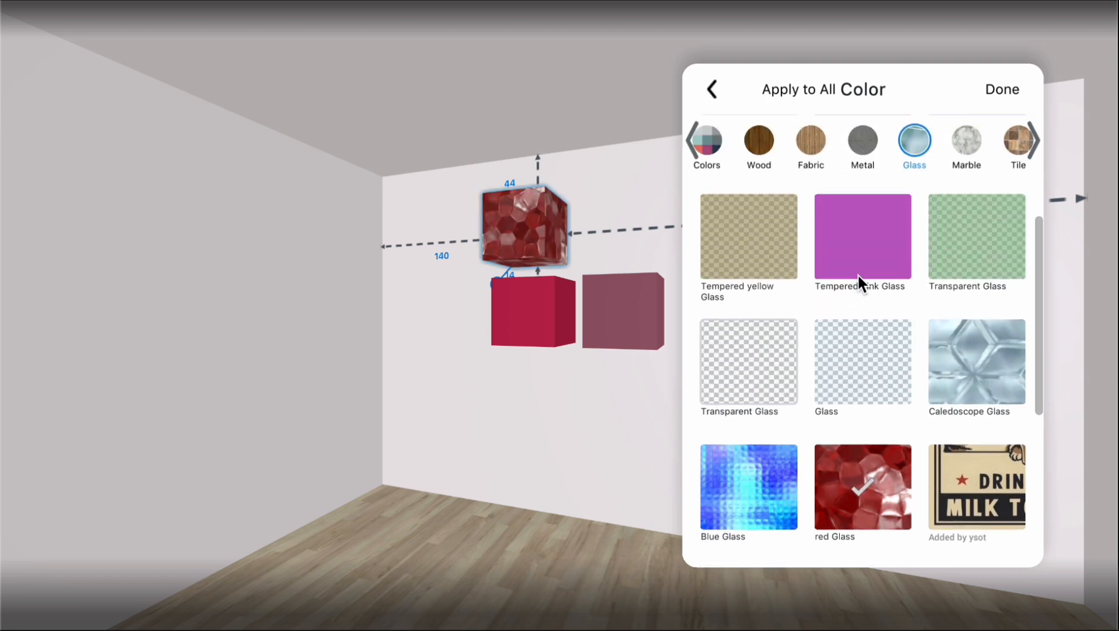
click(964, 140)
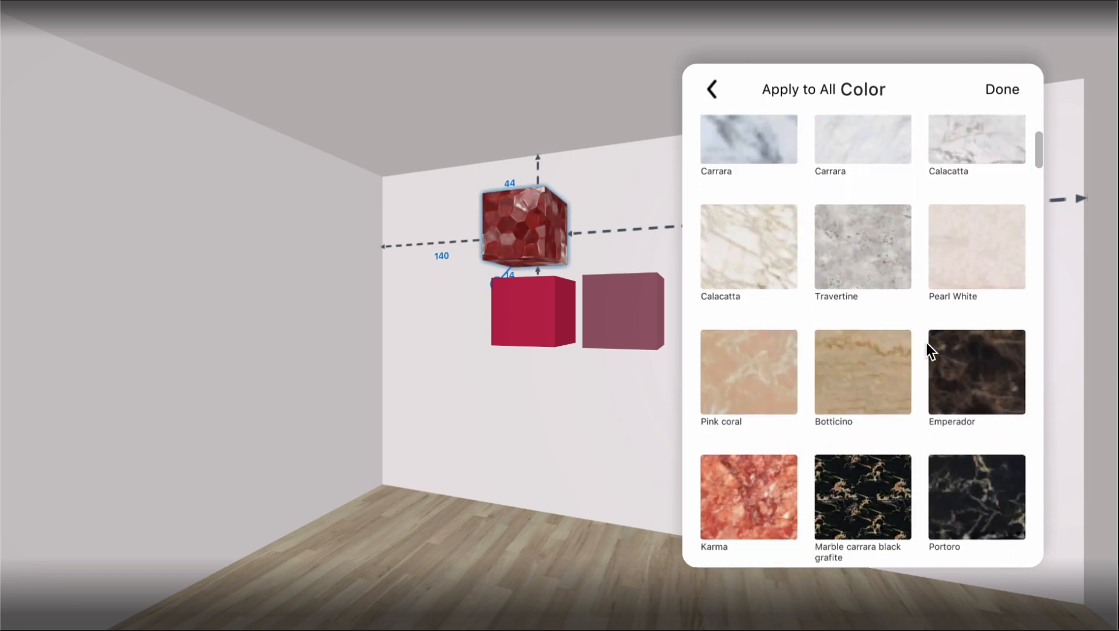
click(1016, 146)
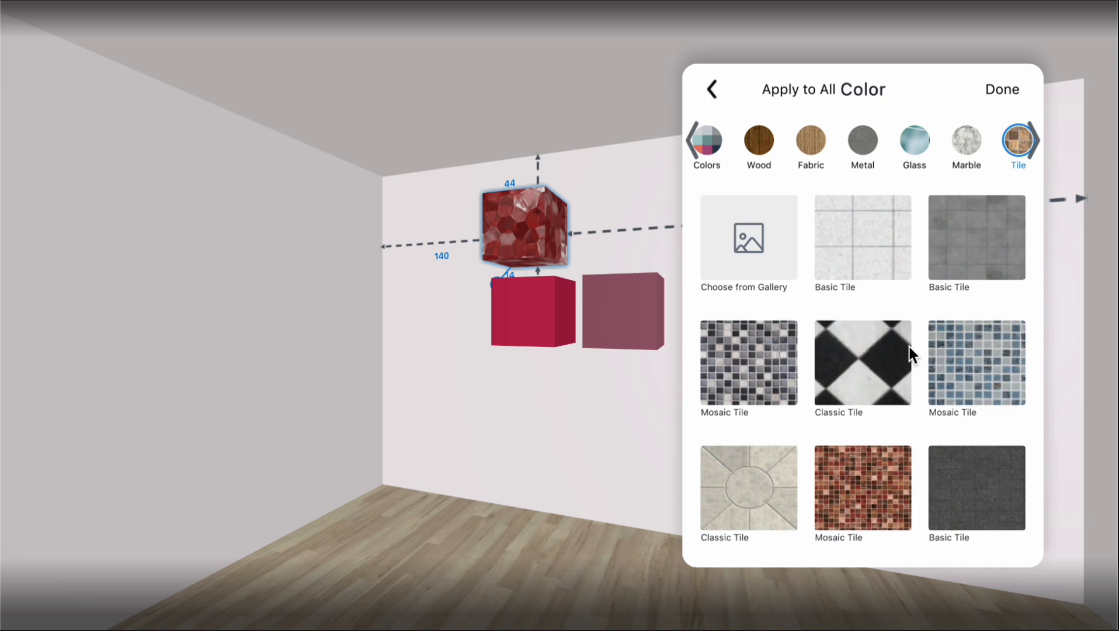
scroll(down, 3)
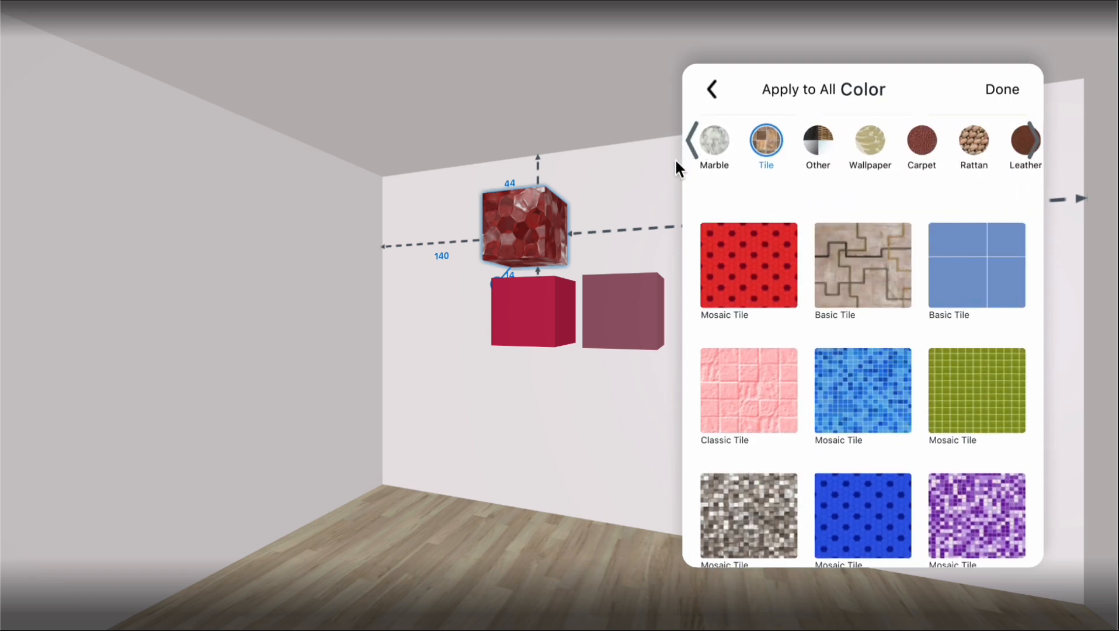
- Try mirror, black mesh, artificial grass, Carpet 02 and snake leather on the cube
click(817, 146)
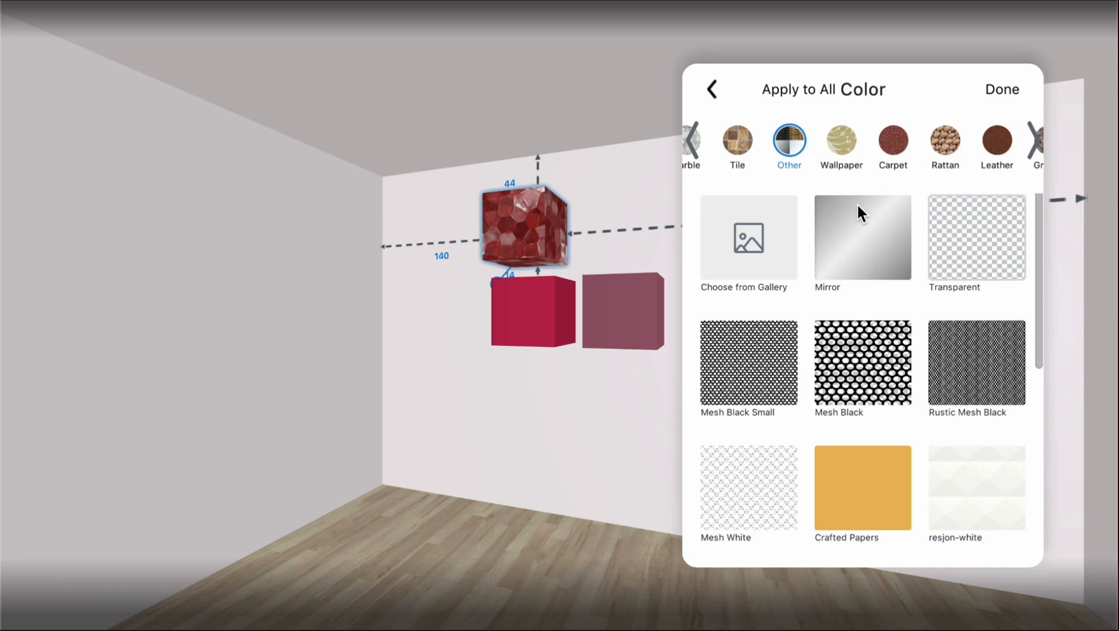
click(862, 237)
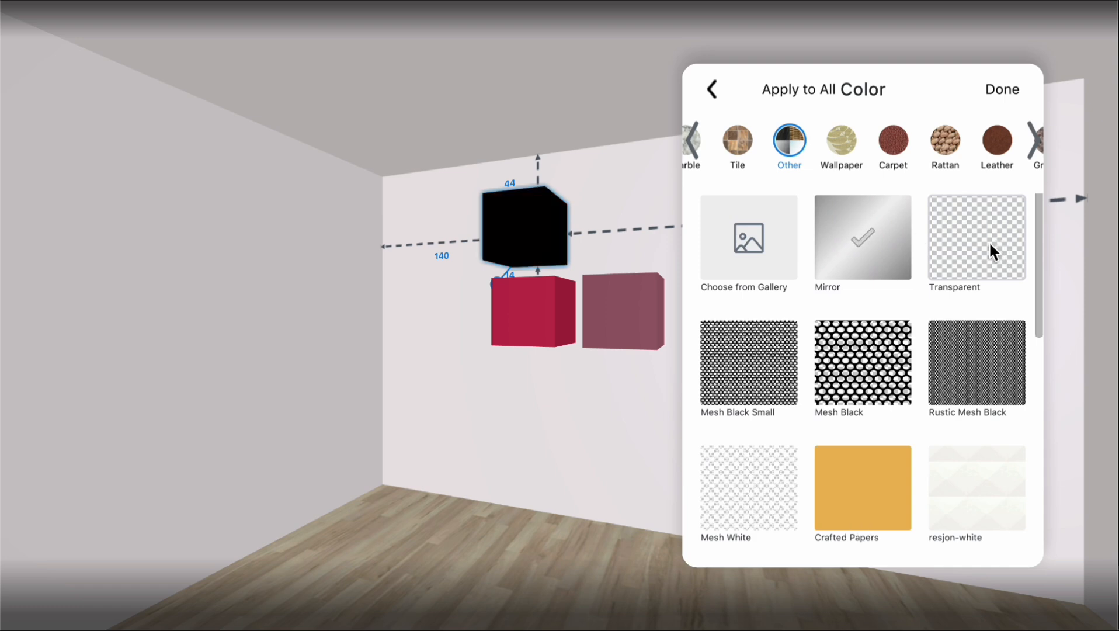
click(748, 362)
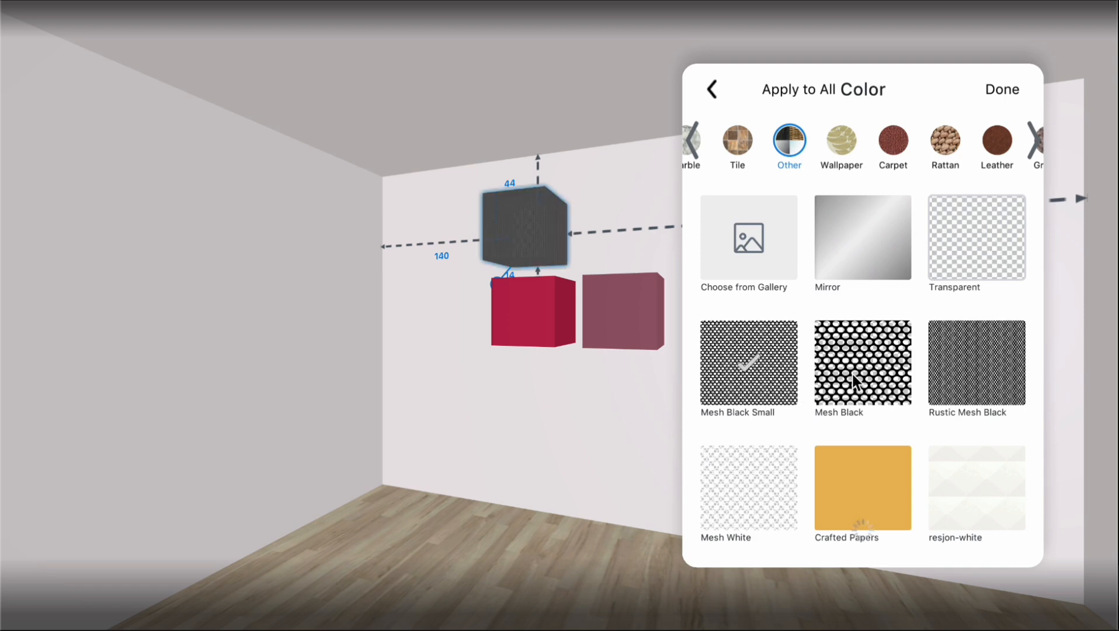
scroll(down, 3)
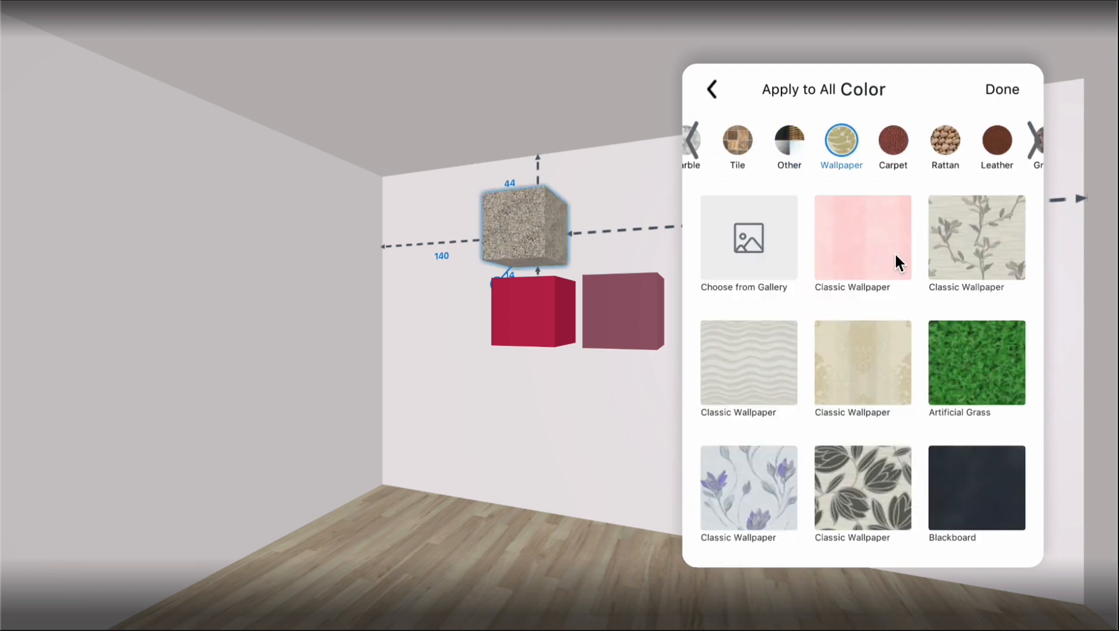
click(975, 362)
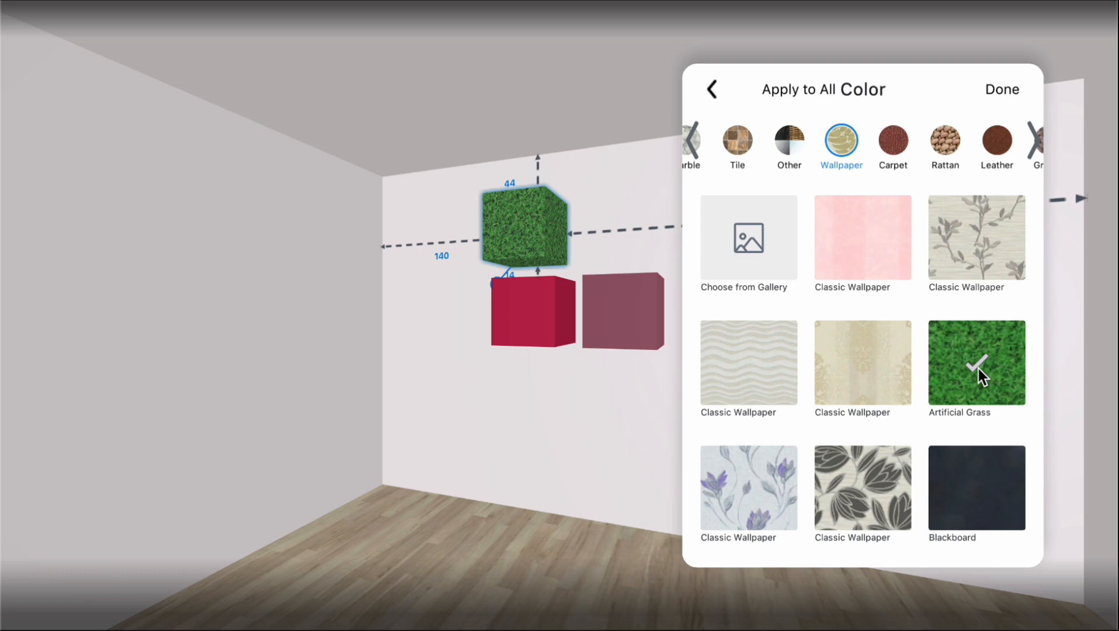
click(943, 143)
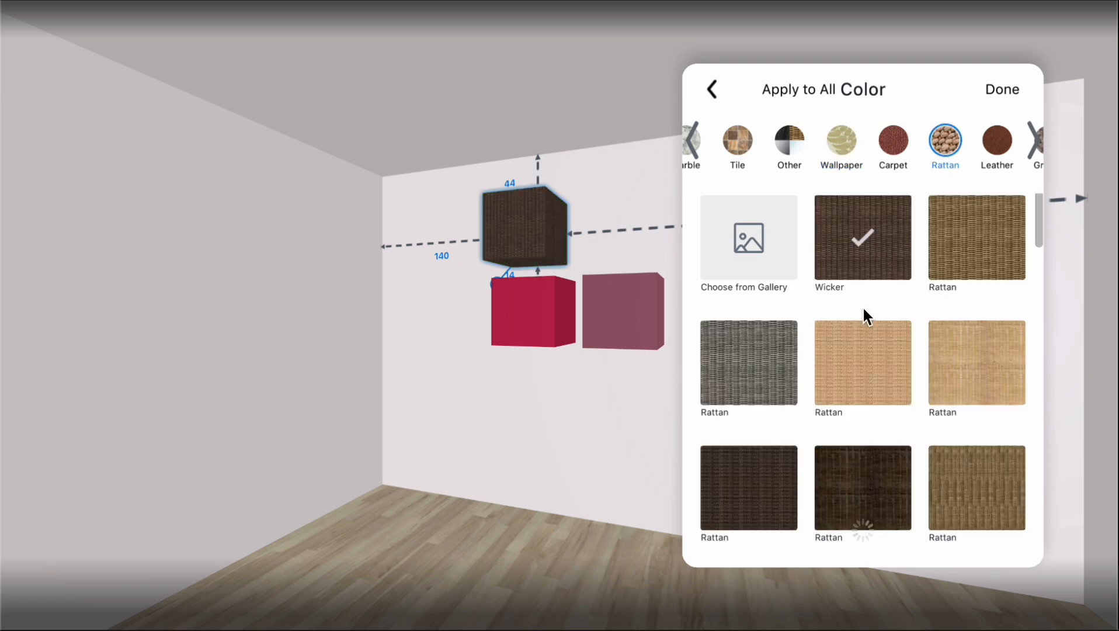
click(892, 140)
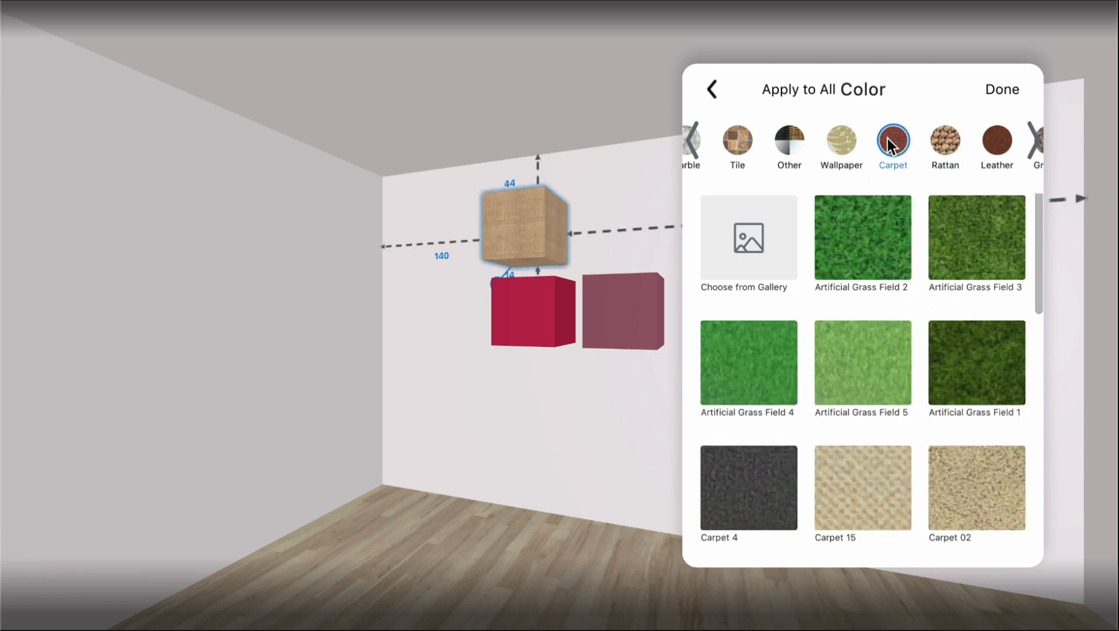
click(976, 487)
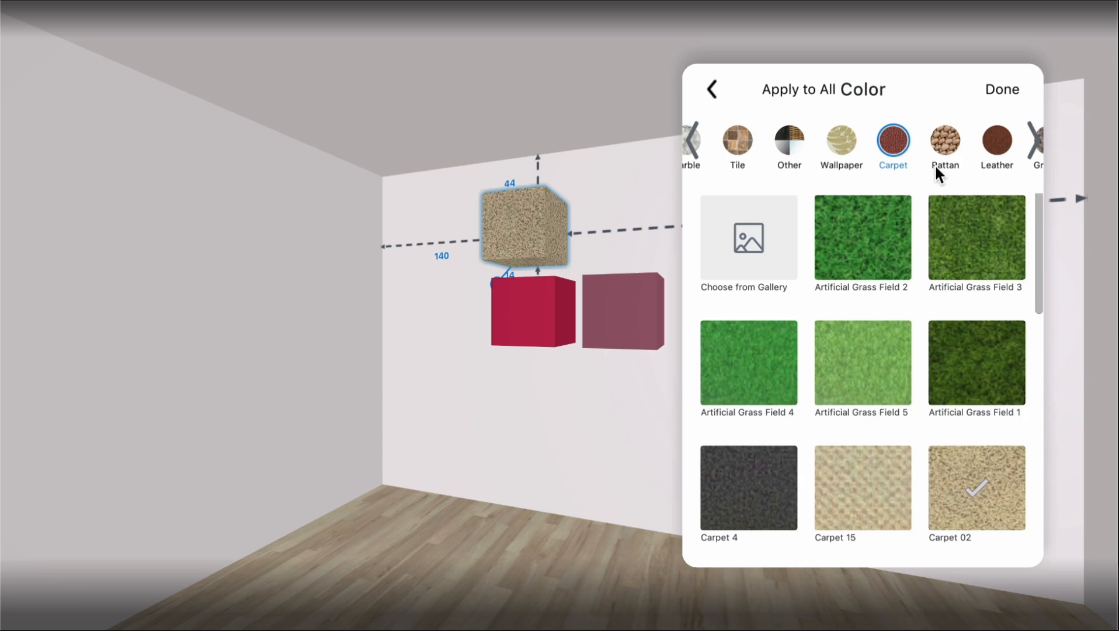
click(996, 140)
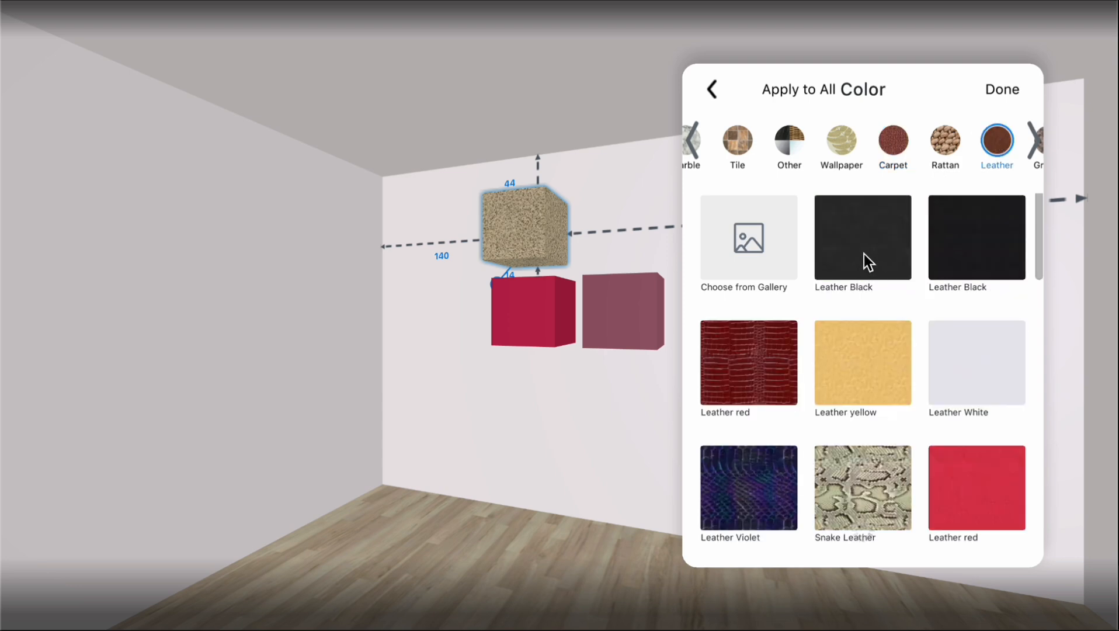
click(862, 487)
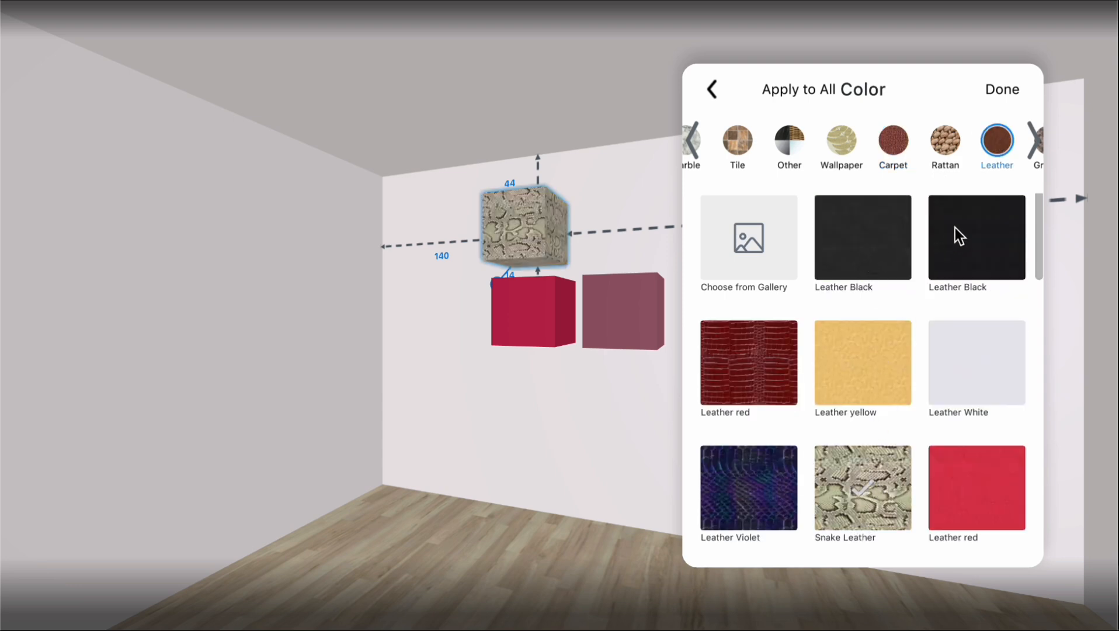
- Apply the White Brick finish to the cube and keep it
click(907, 140)
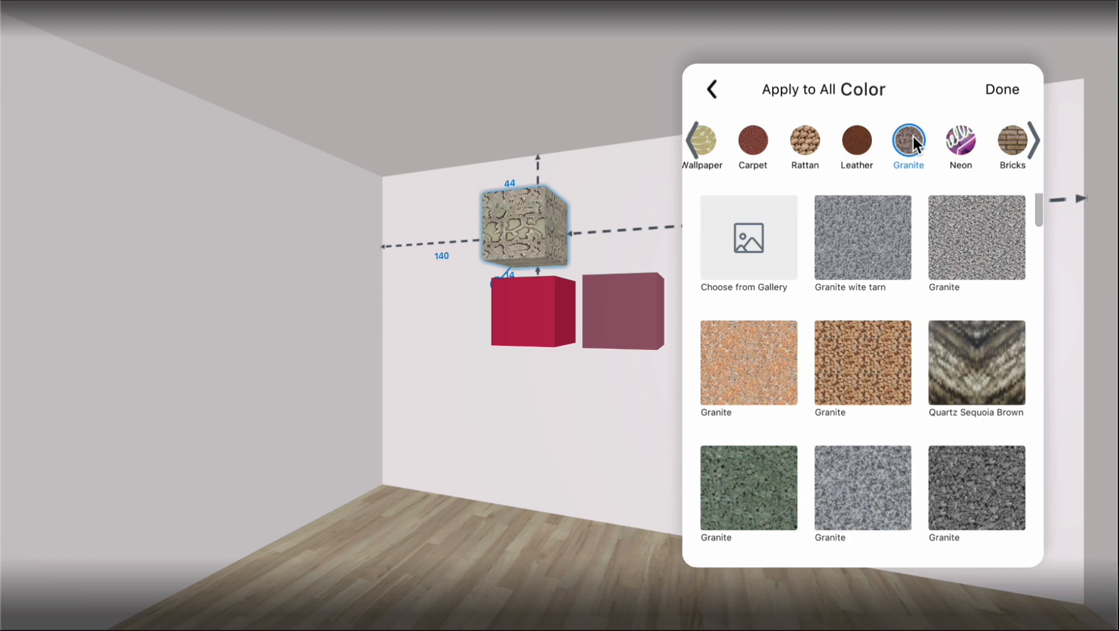
mouse_move(963, 142)
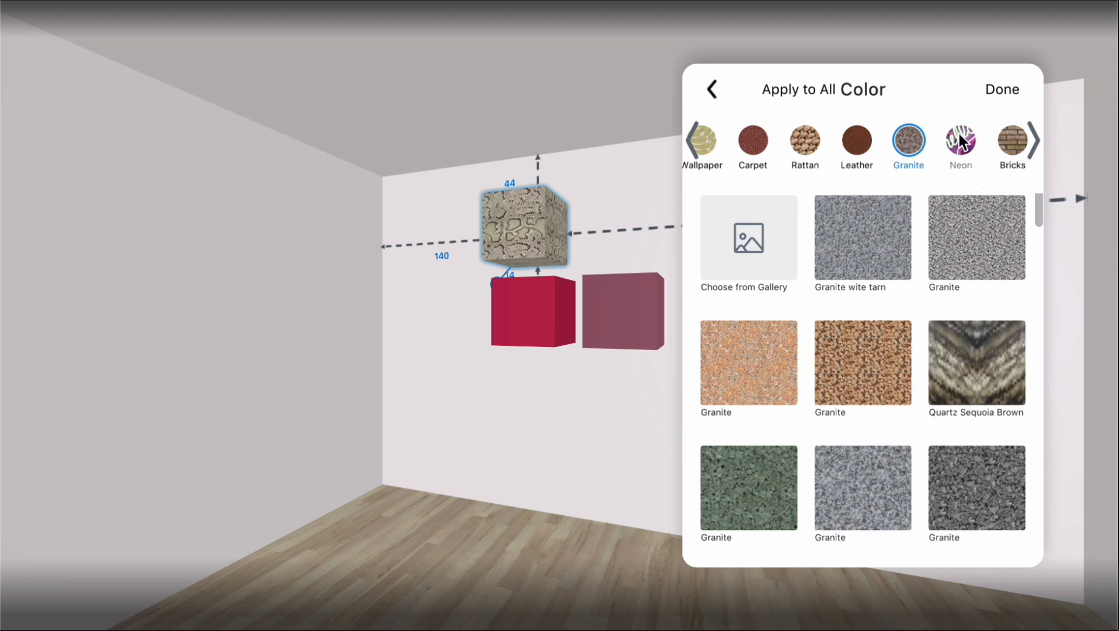
click(960, 141)
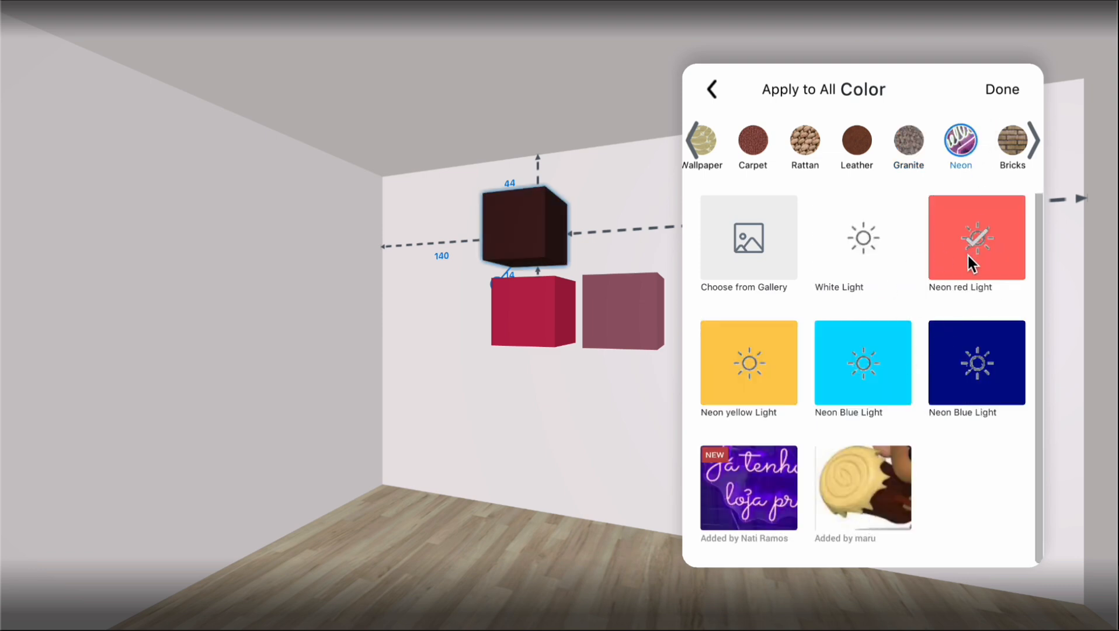
click(1012, 142)
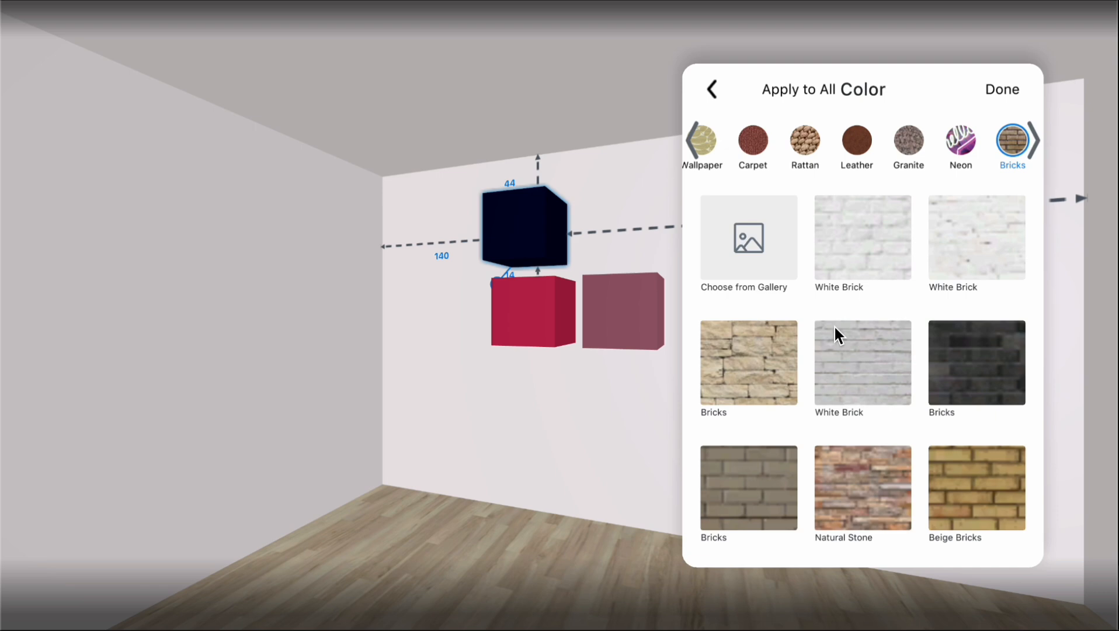
click(975, 237)
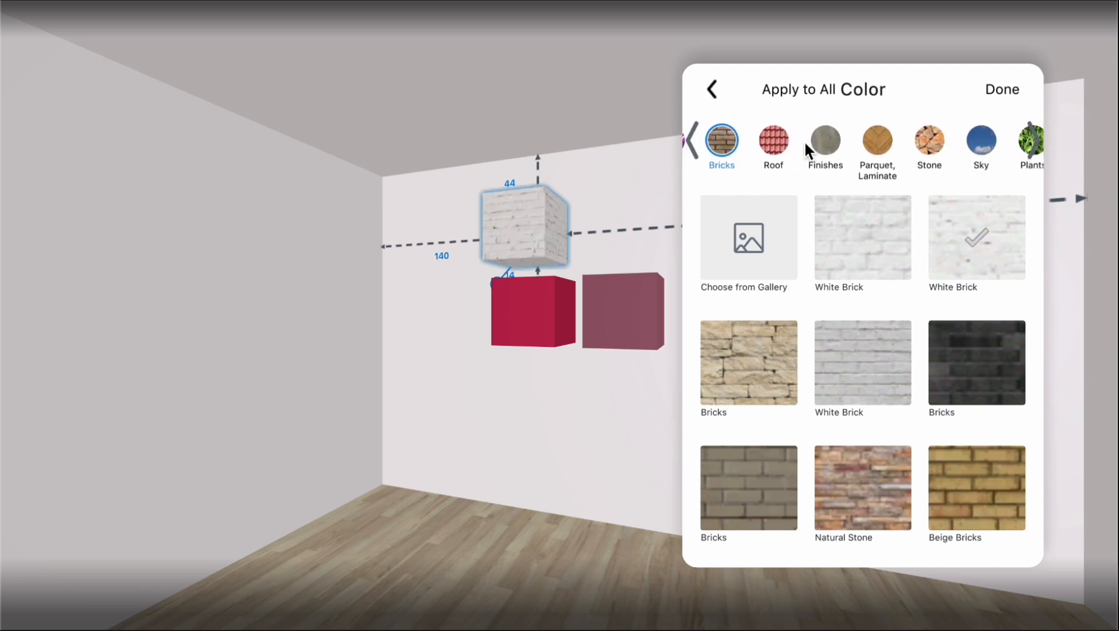
click(825, 140)
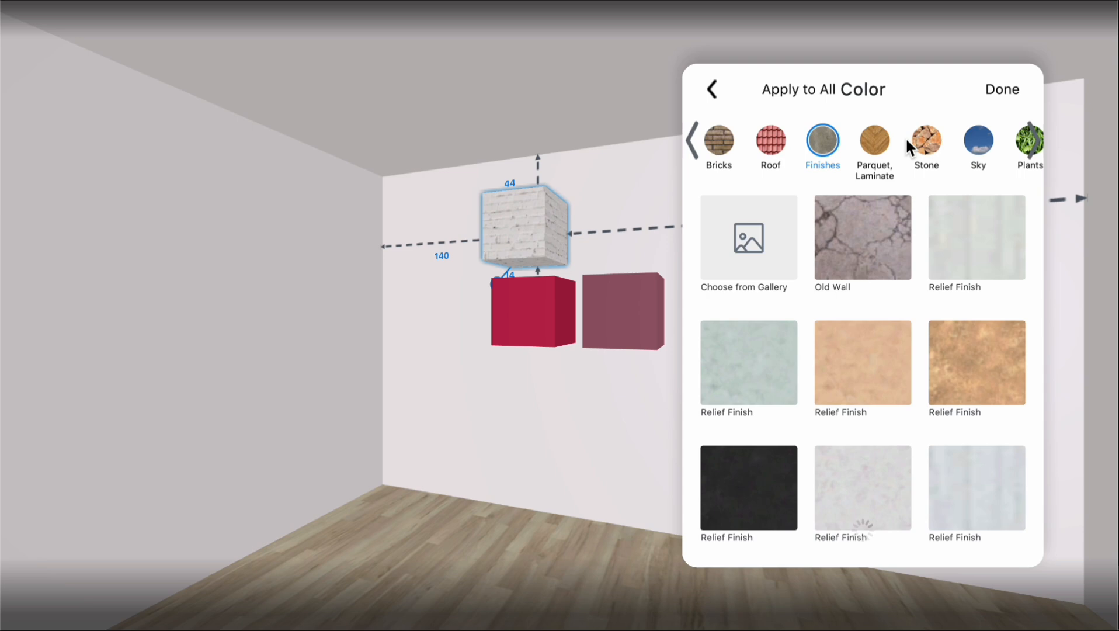
click(925, 143)
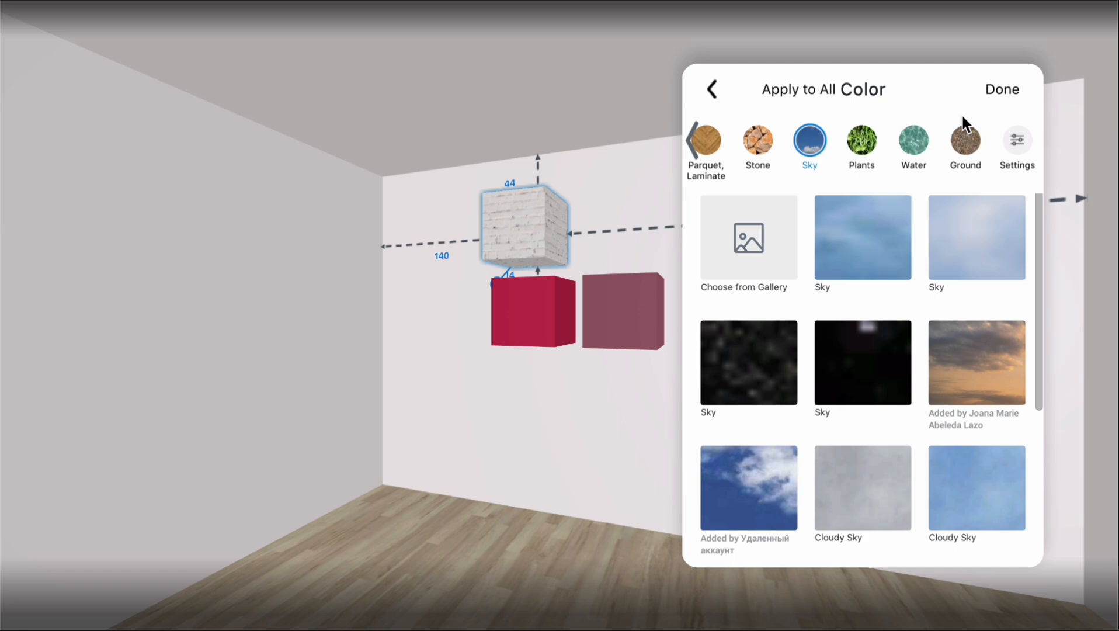
click(1001, 89)
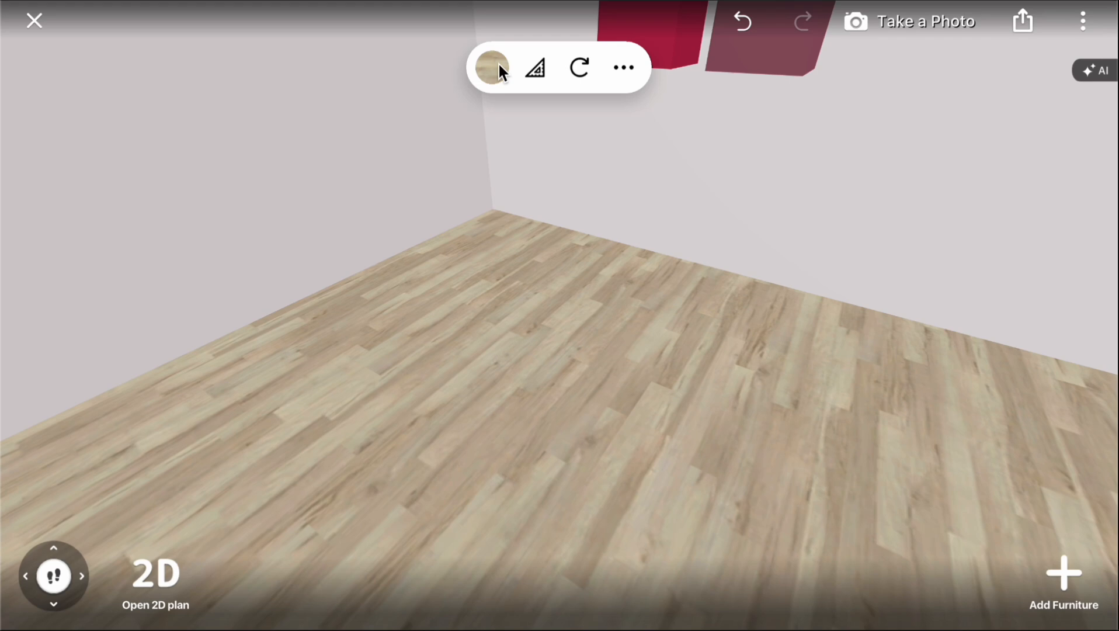
- Change the floor from wood to Grass after trying Leaves and yellow Leaves
click(491, 66)
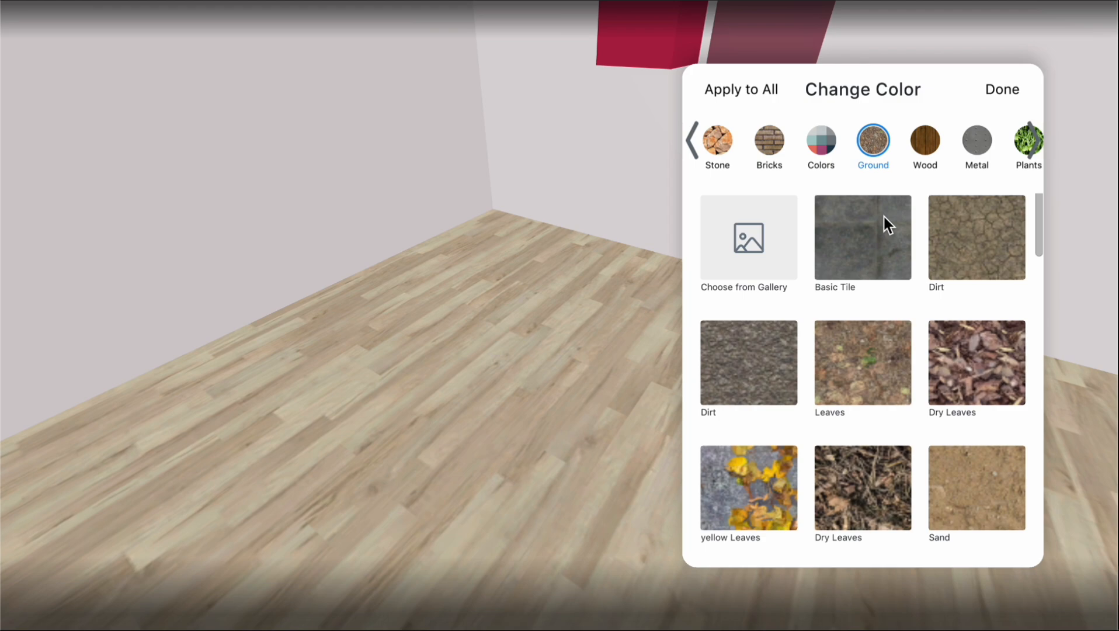
click(860, 362)
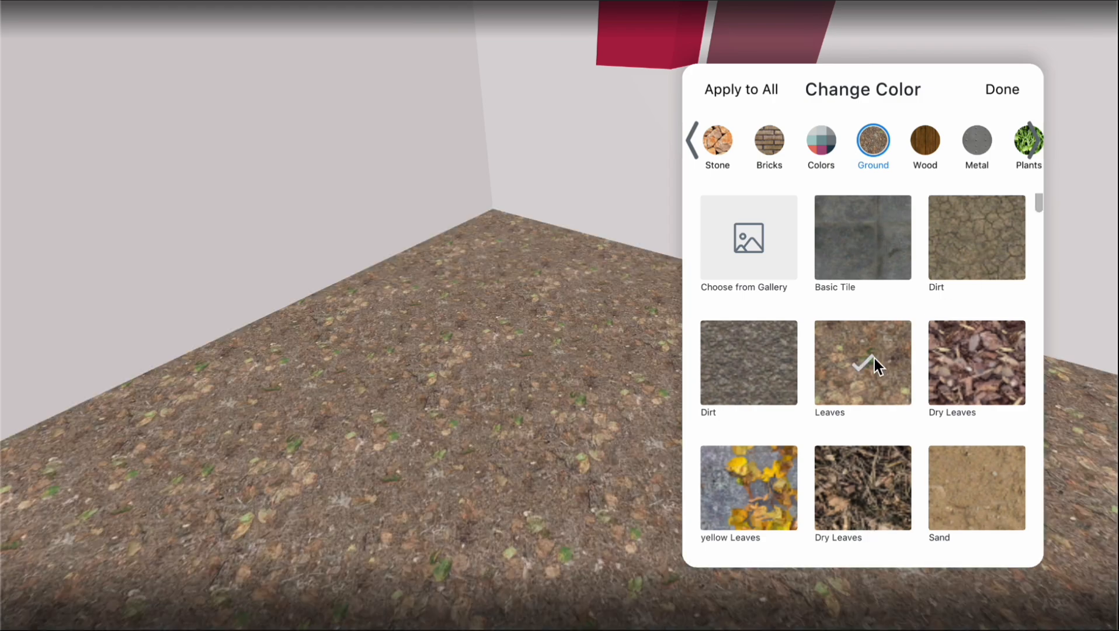
click(748, 487)
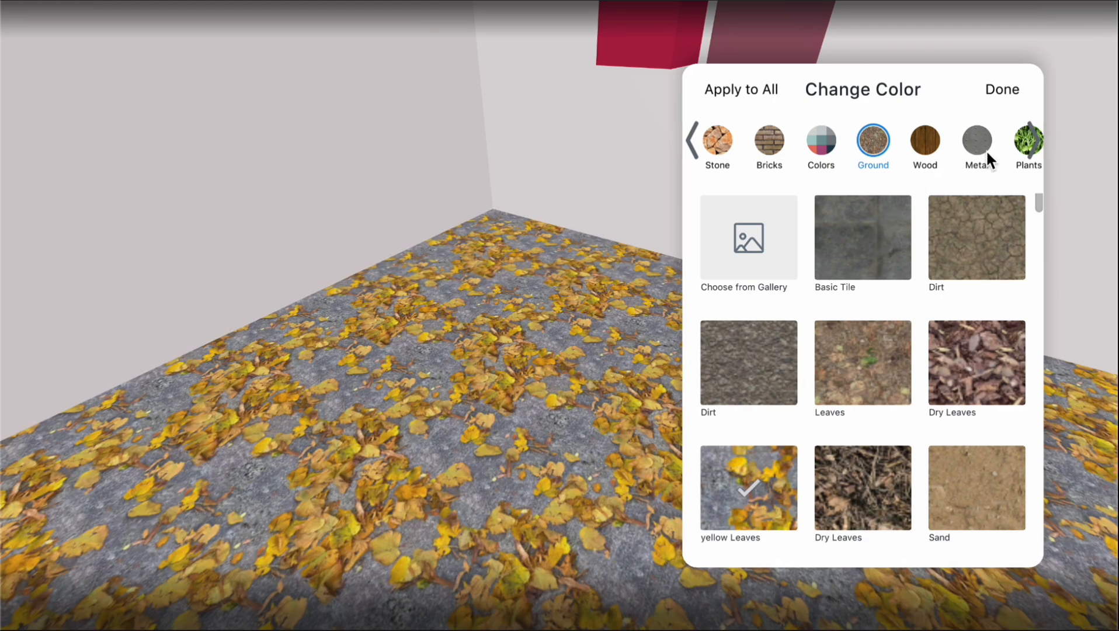
click(1027, 148)
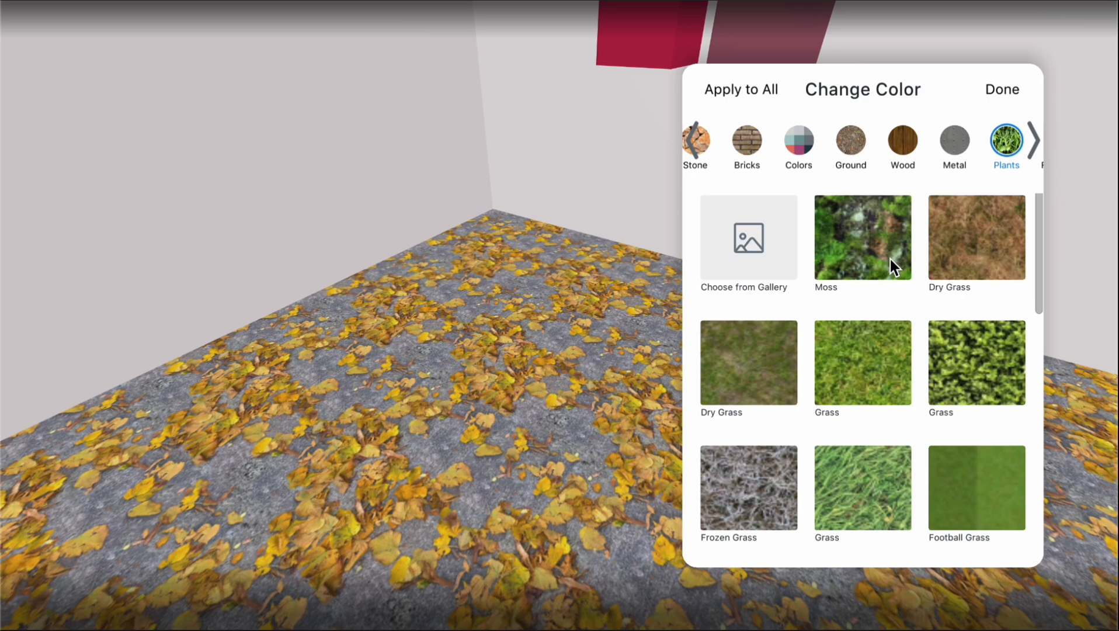
click(975, 362)
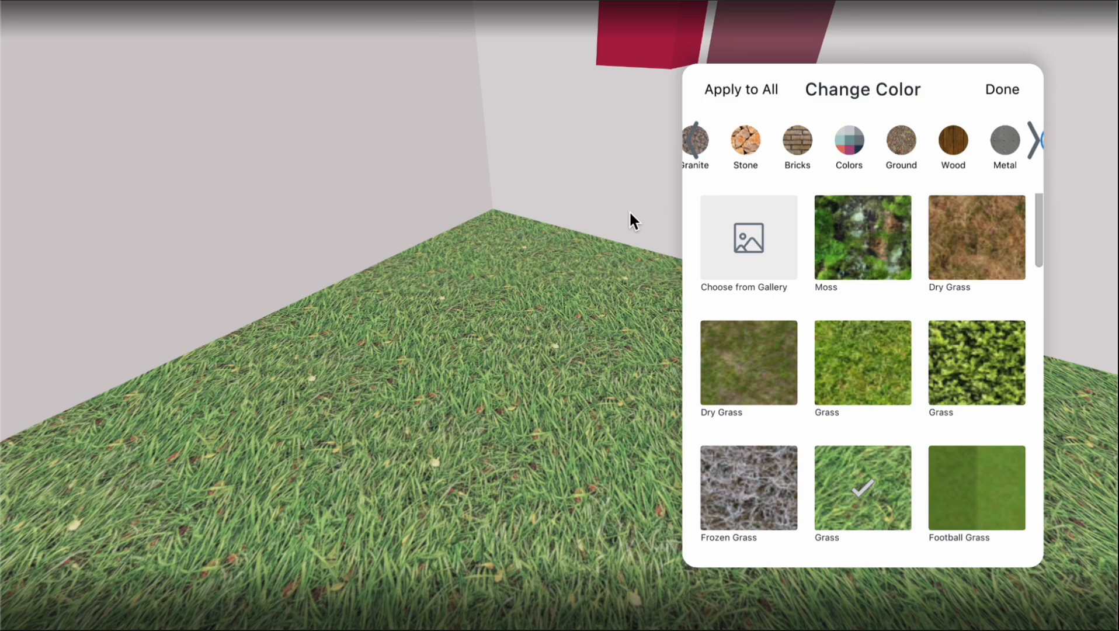
click(1002, 89)
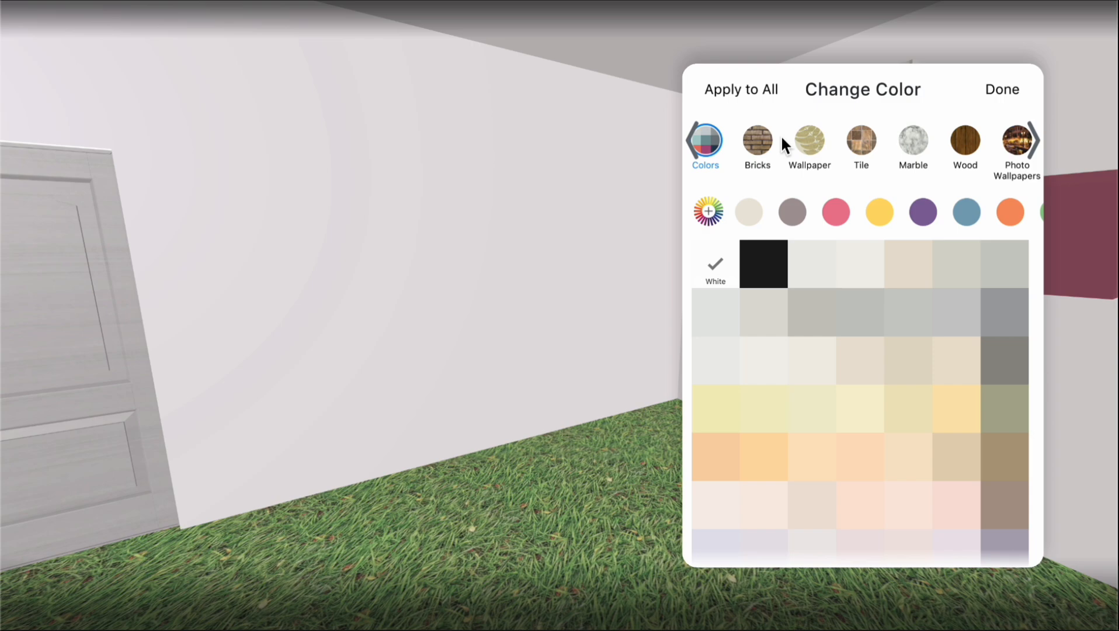
- Cover the wall with Stone Rock after trying photo wallpaper and Old Wall
click(1014, 142)
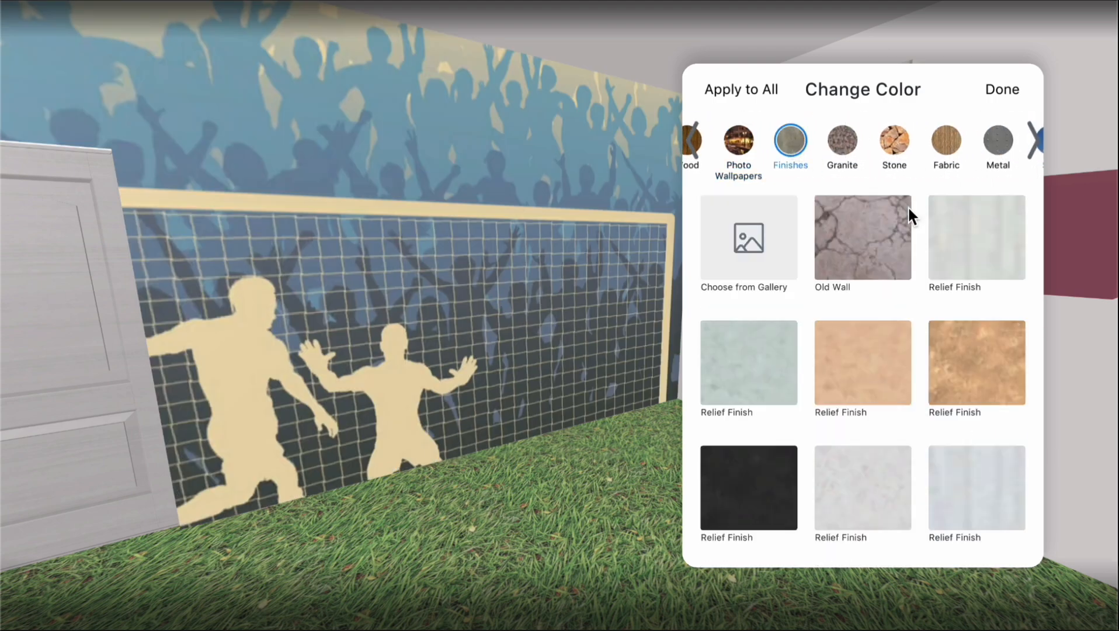
click(893, 143)
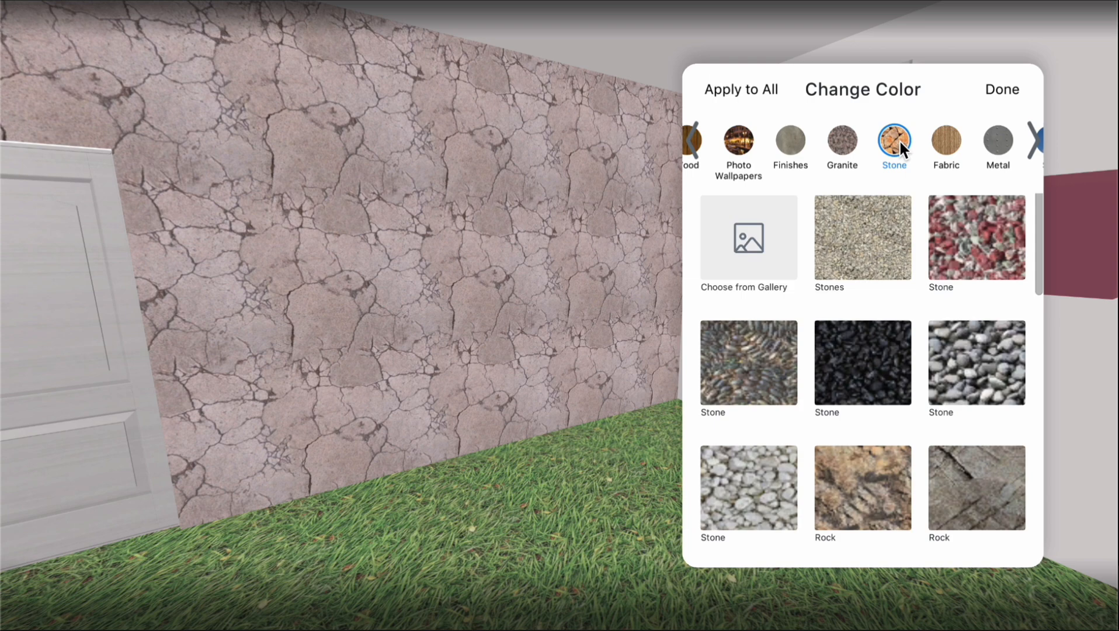
scroll(down, 3)
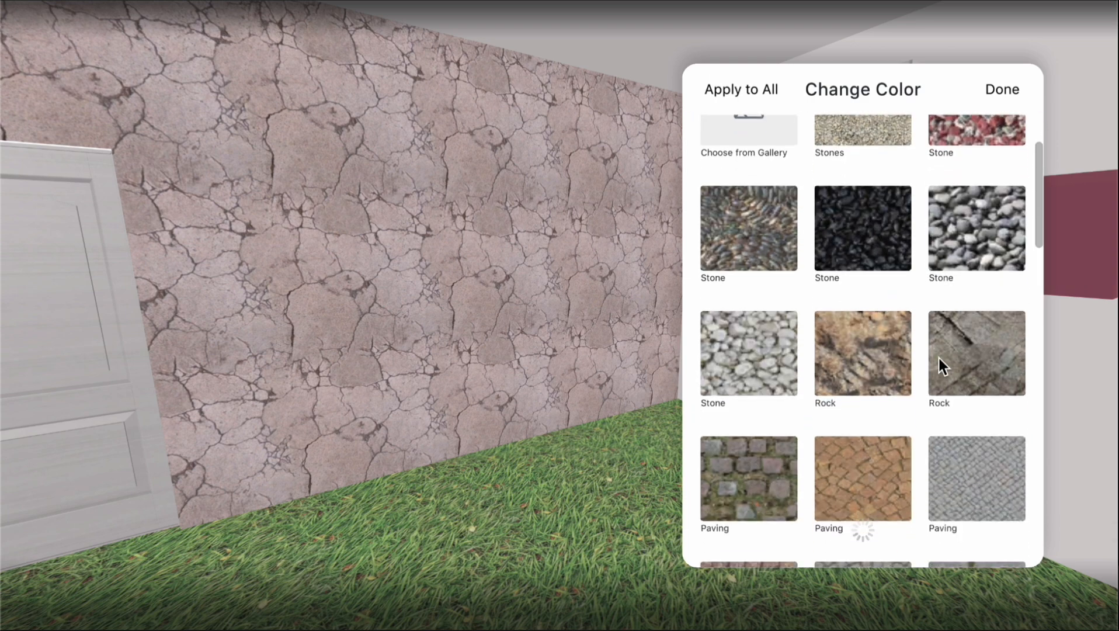
click(946, 146)
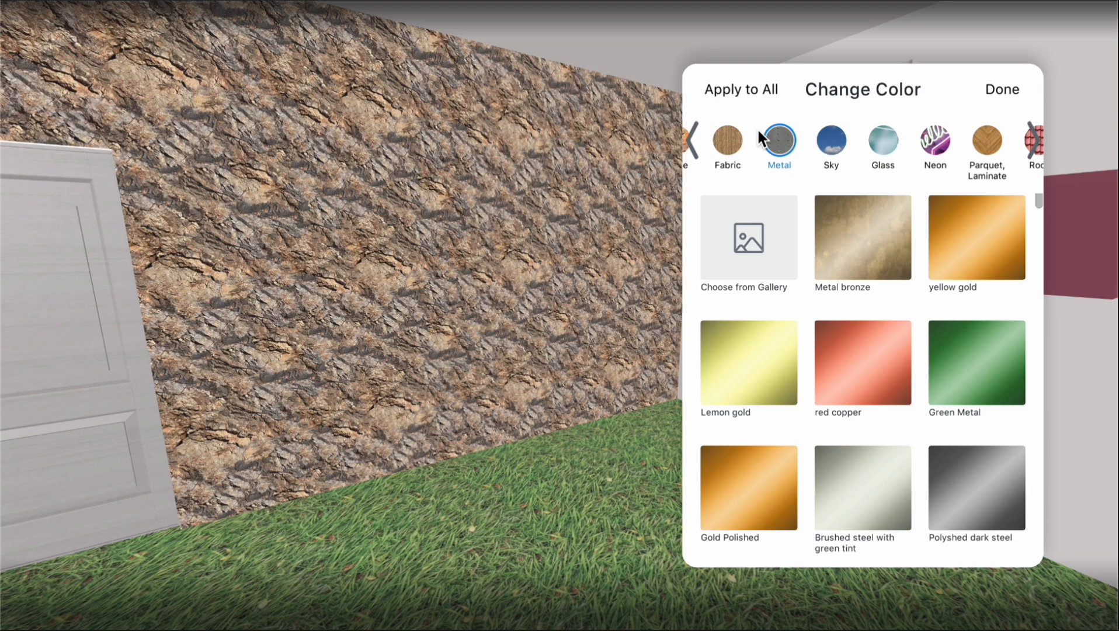
scroll(right, 3)
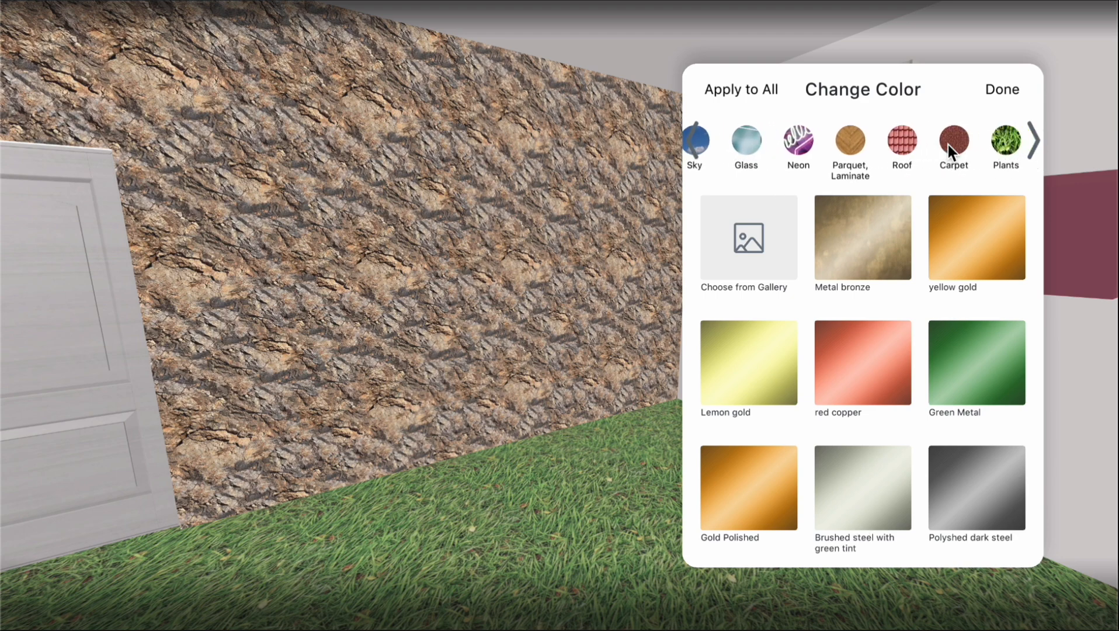
click(1032, 141)
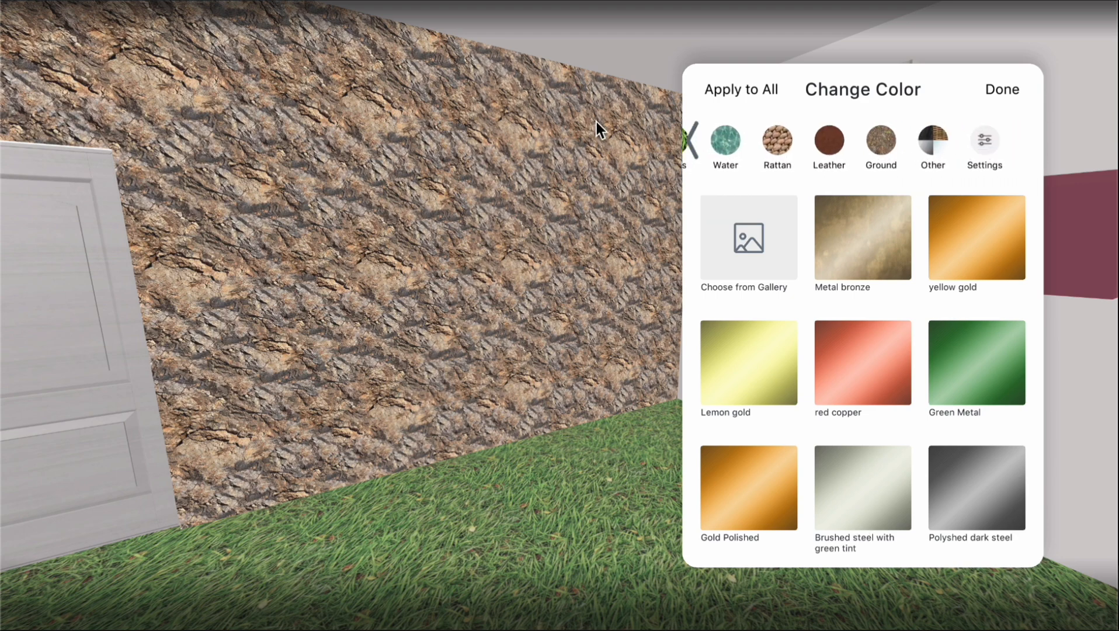
click(1001, 89)
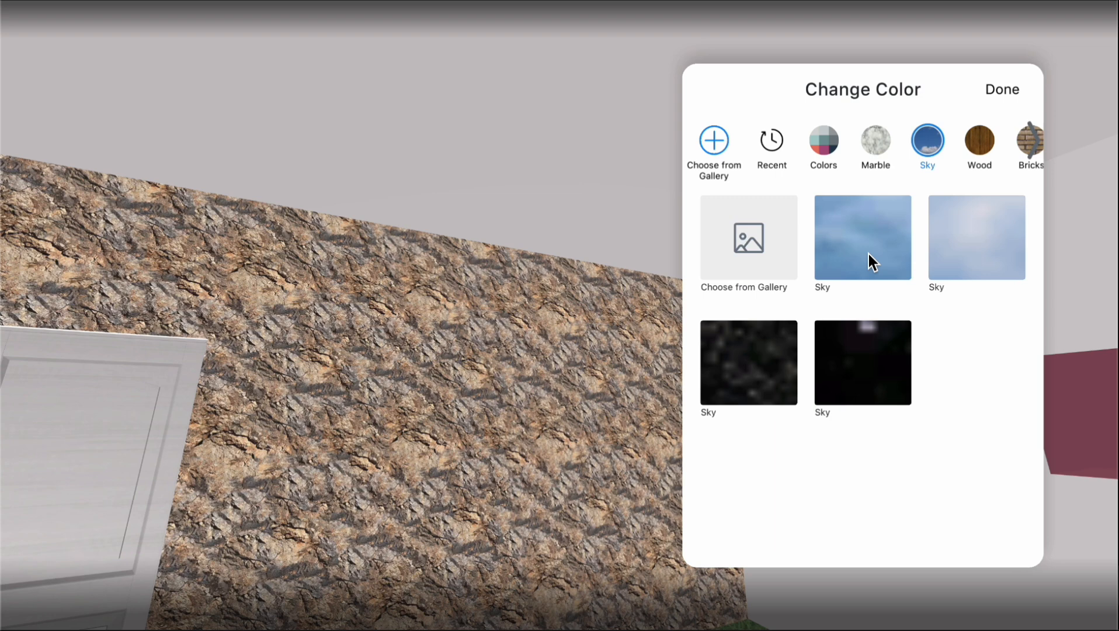
- Give the ceiling Inside roofing after trying a sunset sky
click(976, 362)
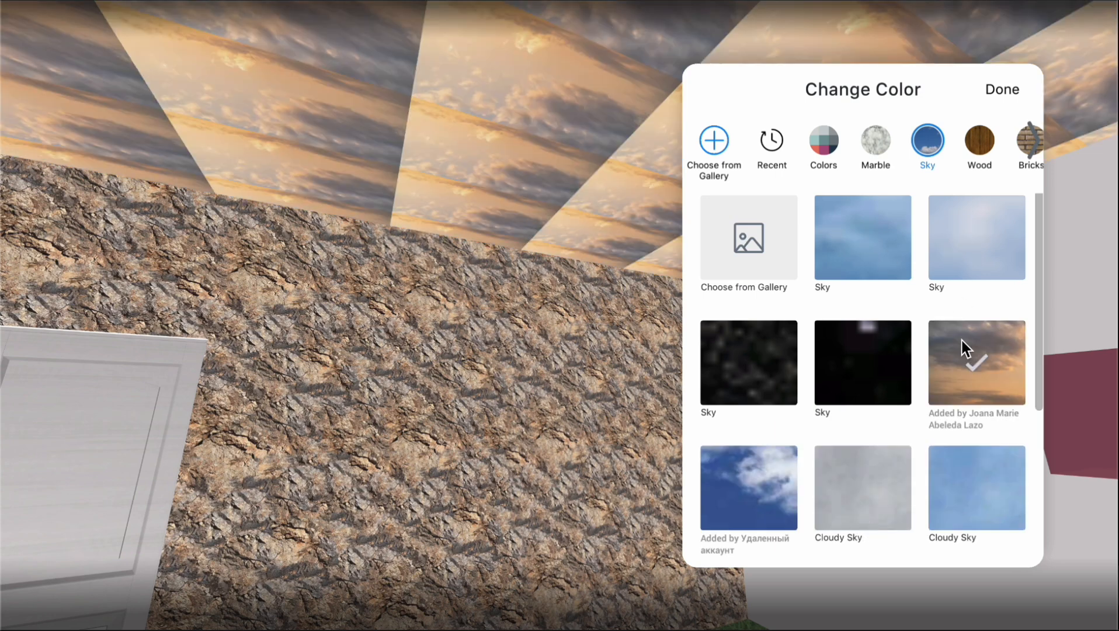
click(861, 237)
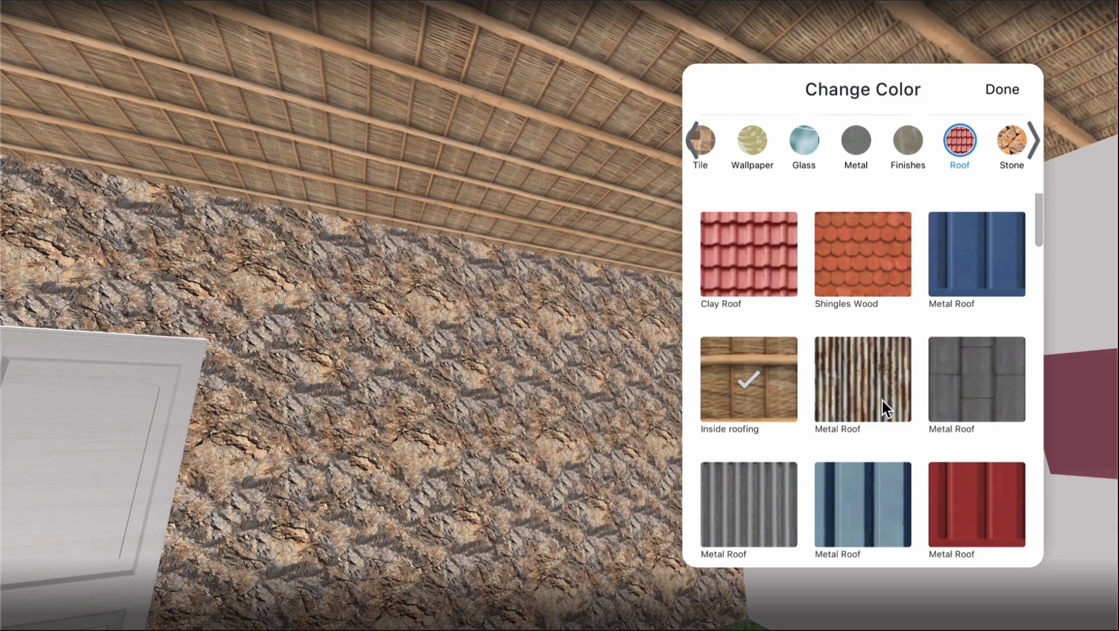
click(862, 381)
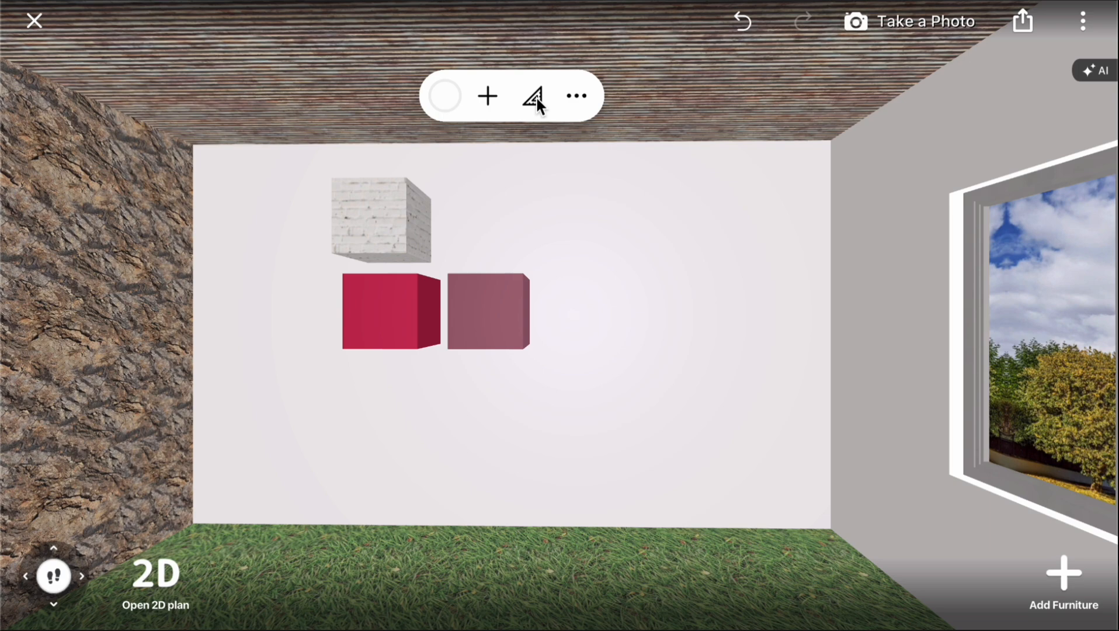
- Apply leafy wallpaper to the back wall and delete the mounted boxes
click(531, 96)
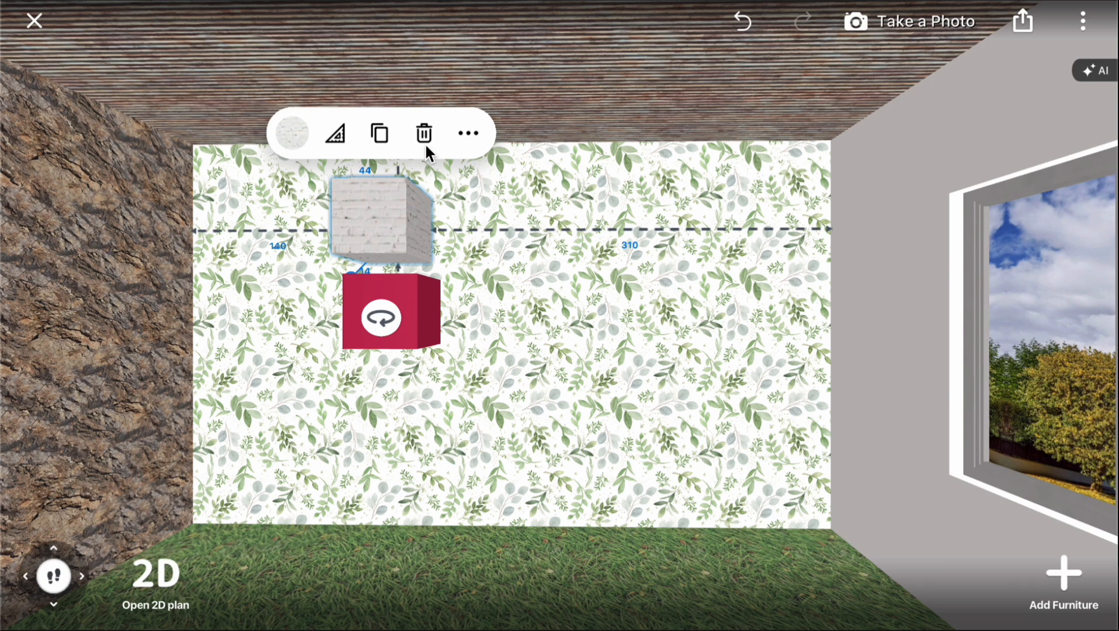
click(423, 134)
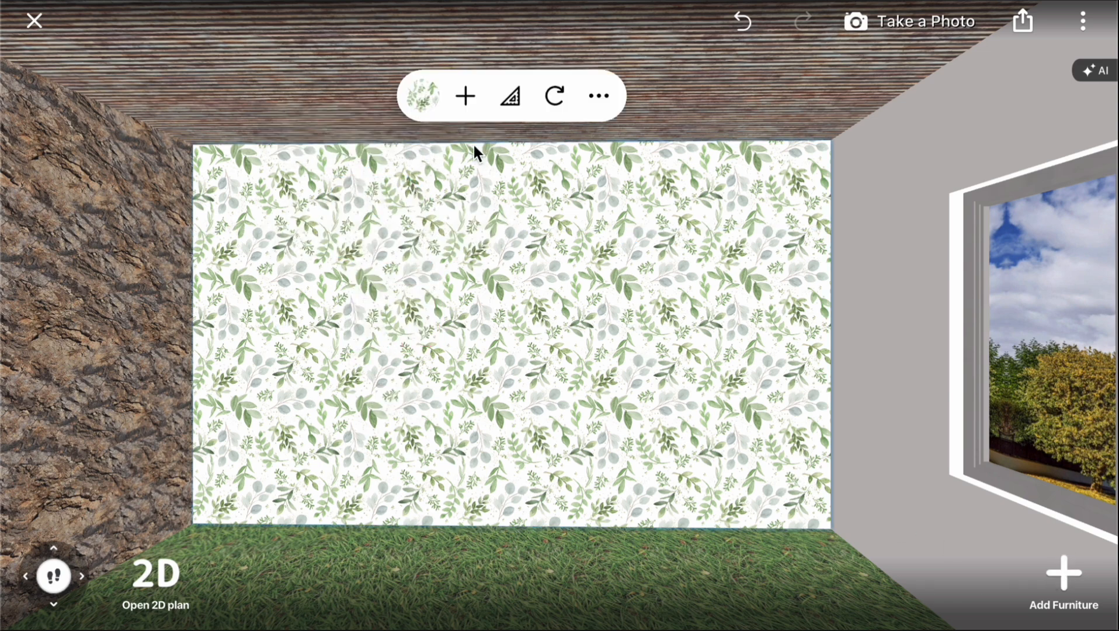
click(423, 94)
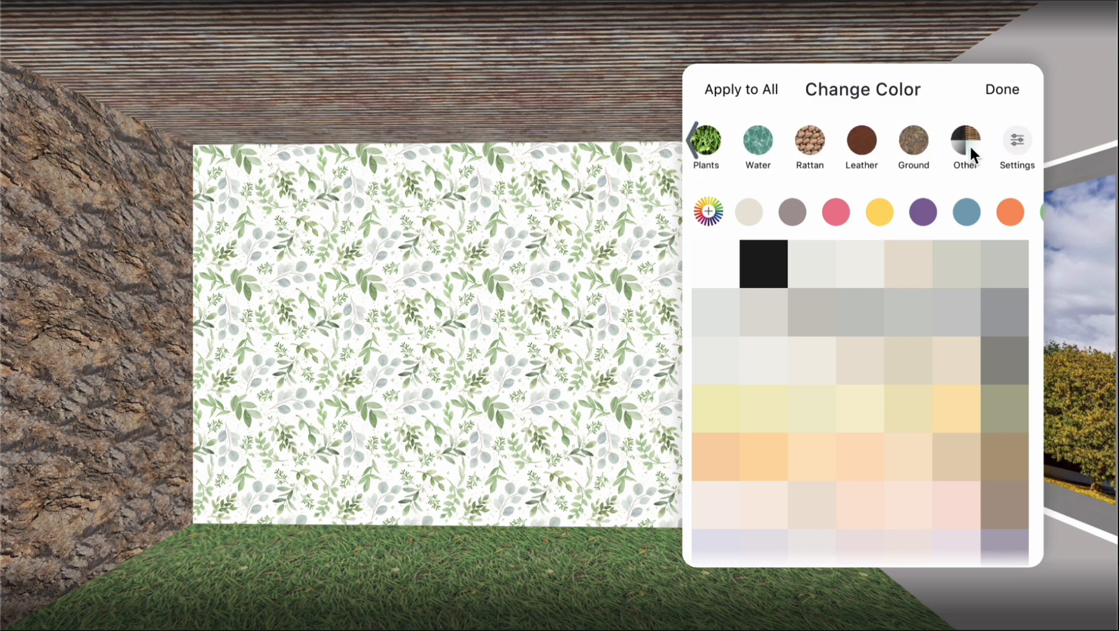
- In the texture settings, try Plastic, revert the wall material to Default and shrink the wallpaper scale
click(1016, 142)
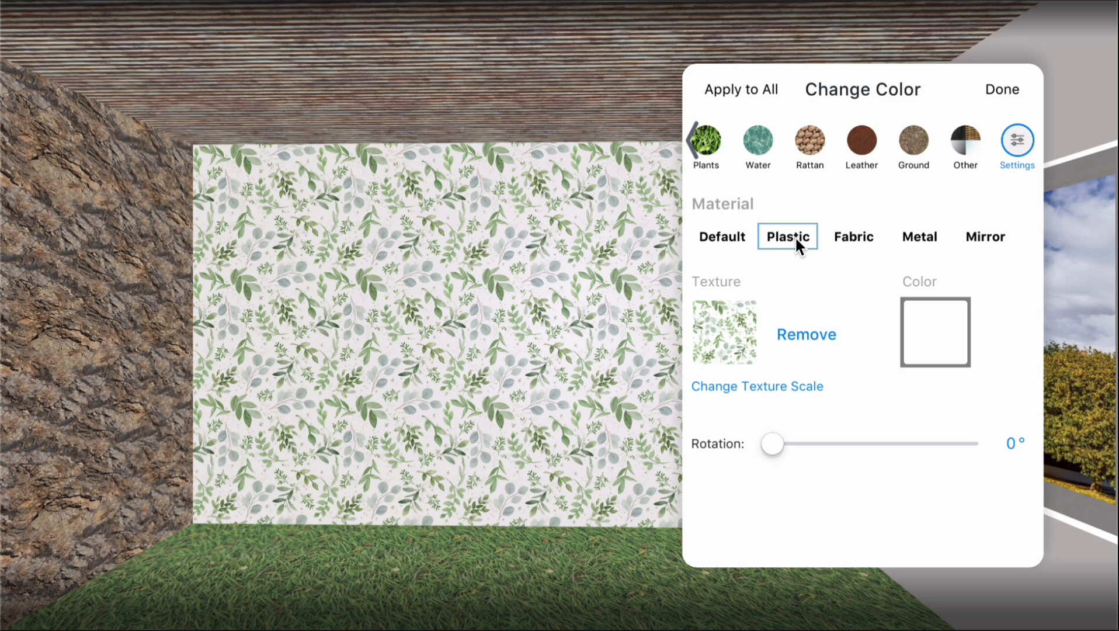
click(853, 236)
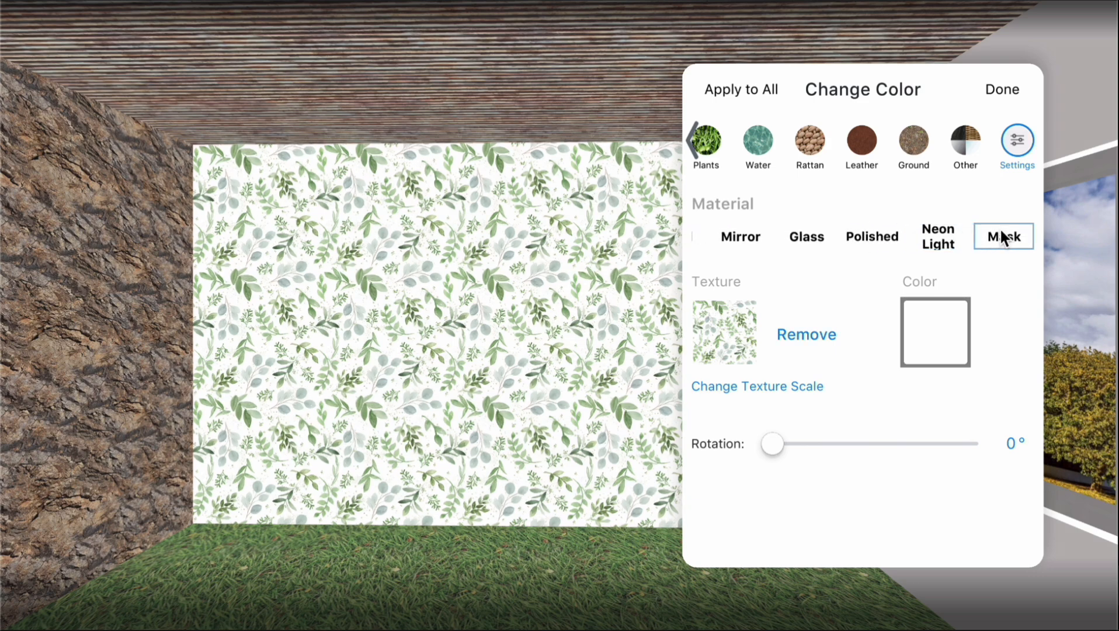
mouse_move(964, 263)
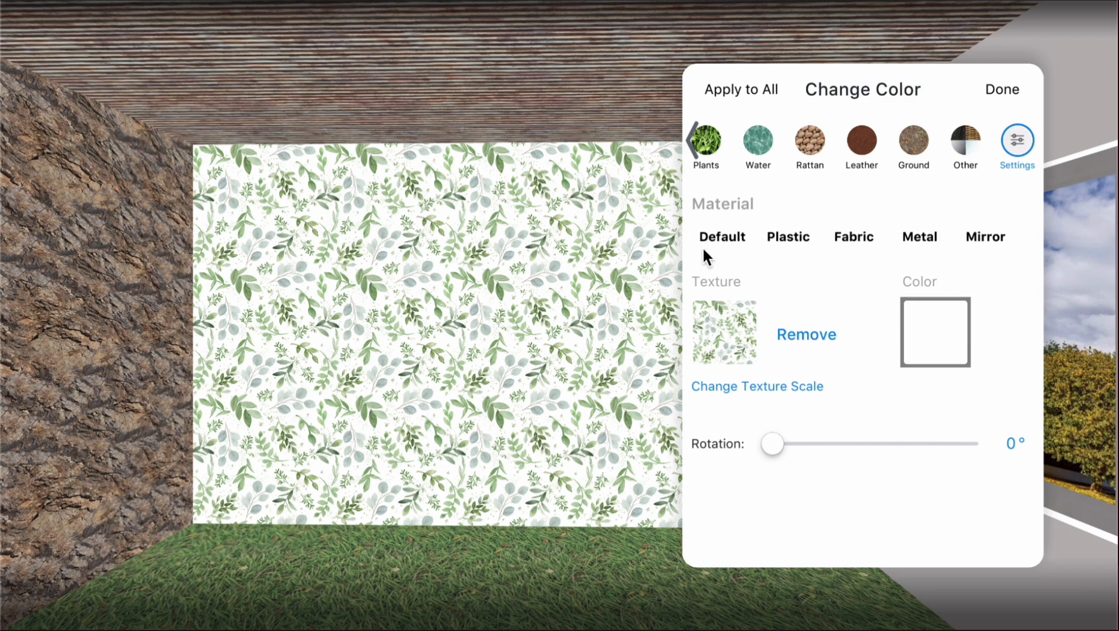
click(721, 236)
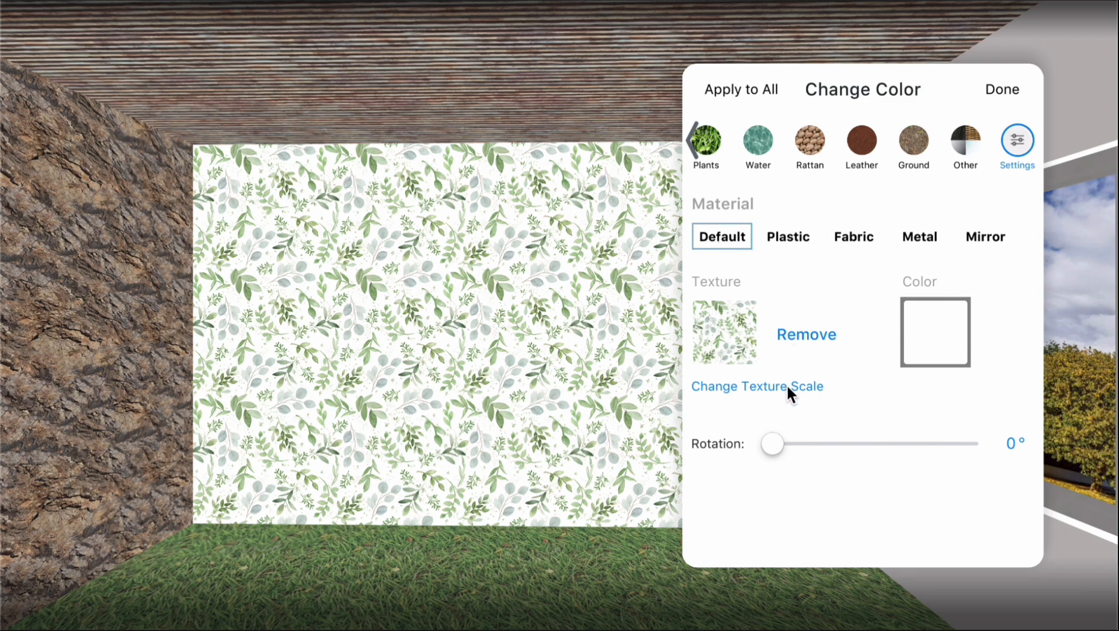
click(757, 385)
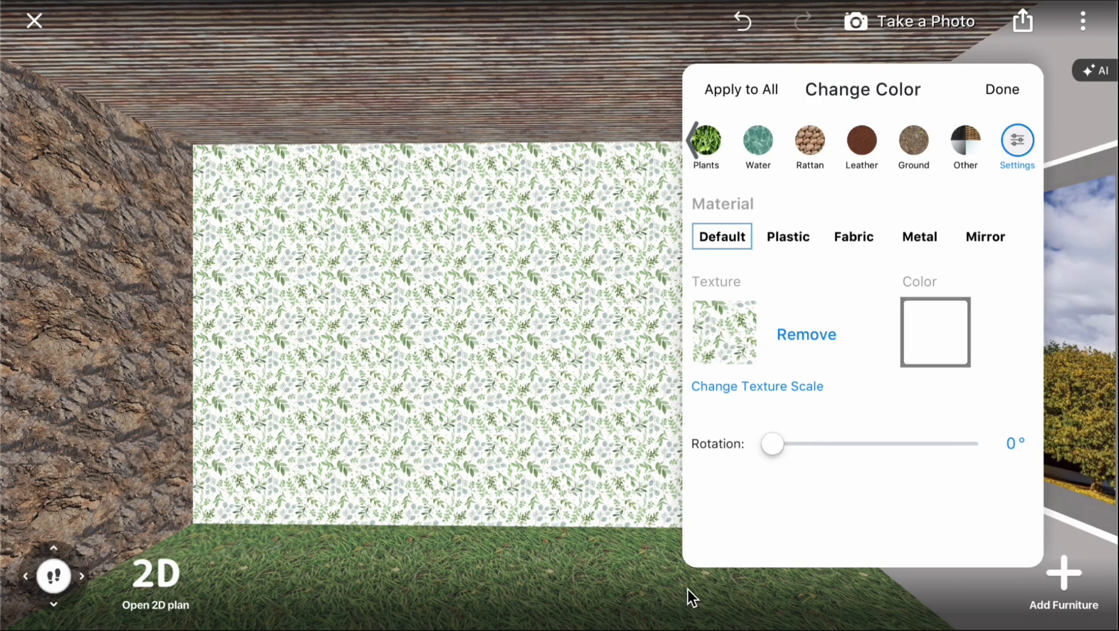
- Adjust the wallpaper rotation slider through 63°, 232° and 47° to settle on 98°
drag(772, 443, 810, 443)
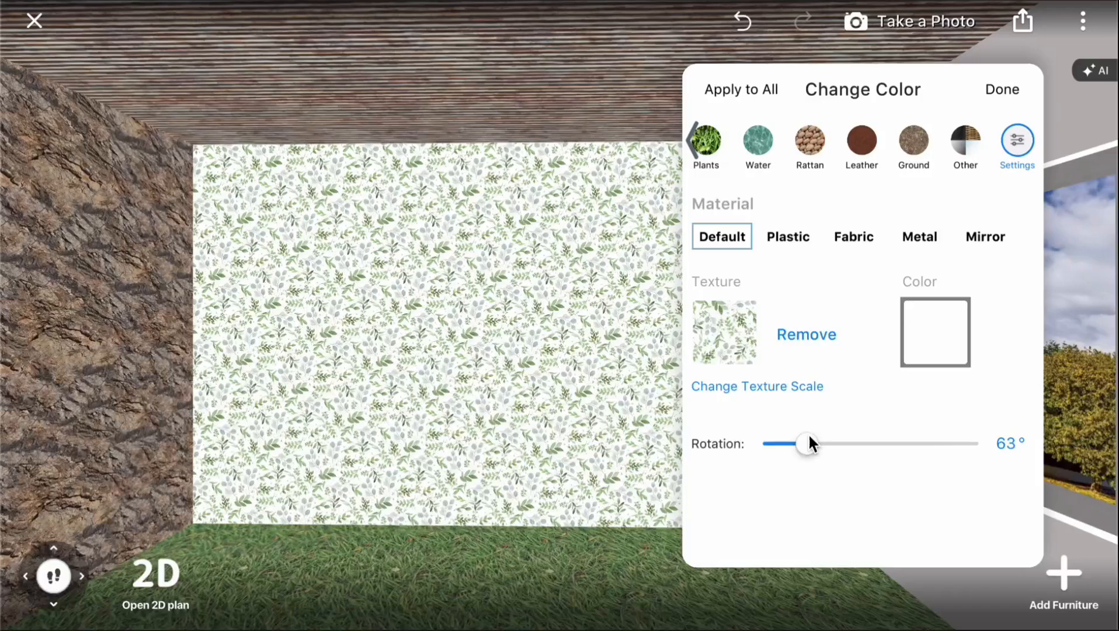
drag(808, 443, 899, 443)
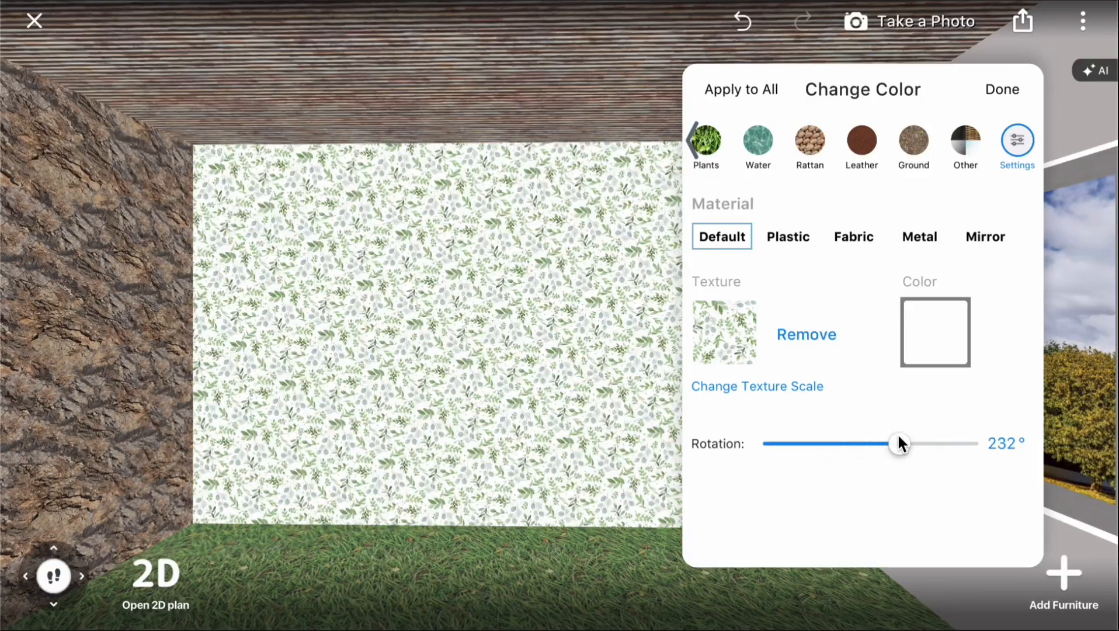
drag(900, 442, 796, 443)
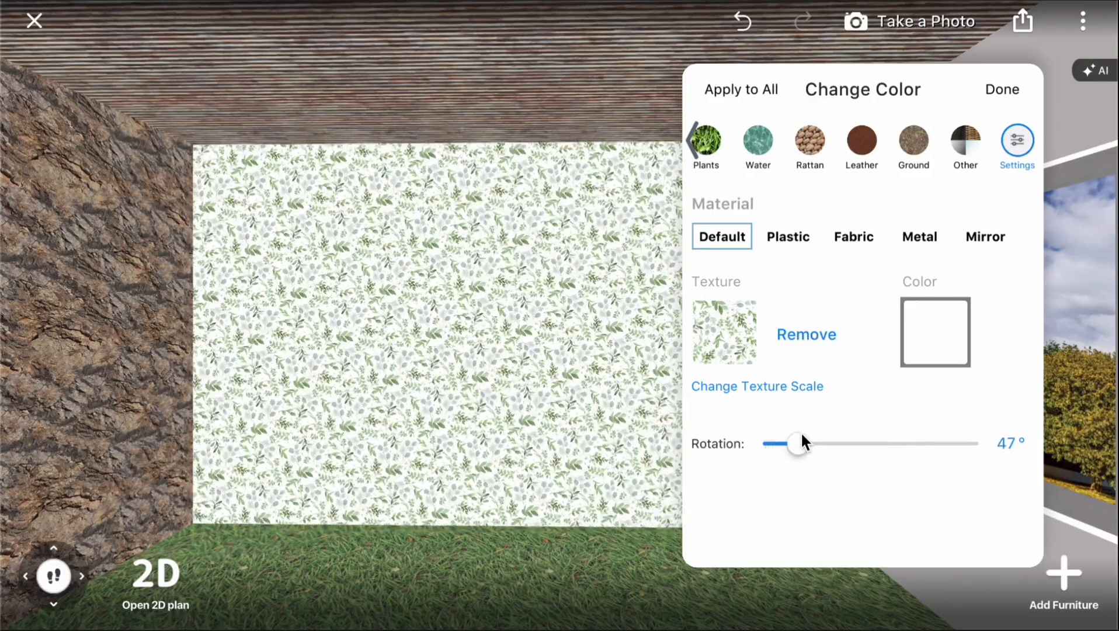
drag(794, 442, 825, 443)
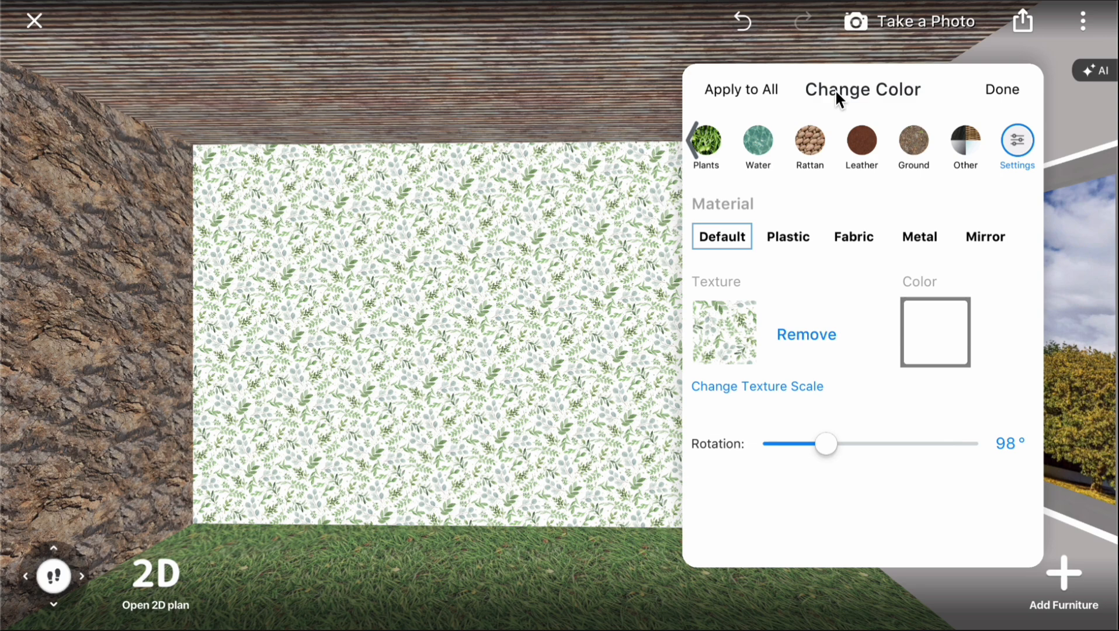
- Apply the rotated leafy wallpaper to every wall and close the settings
click(741, 89)
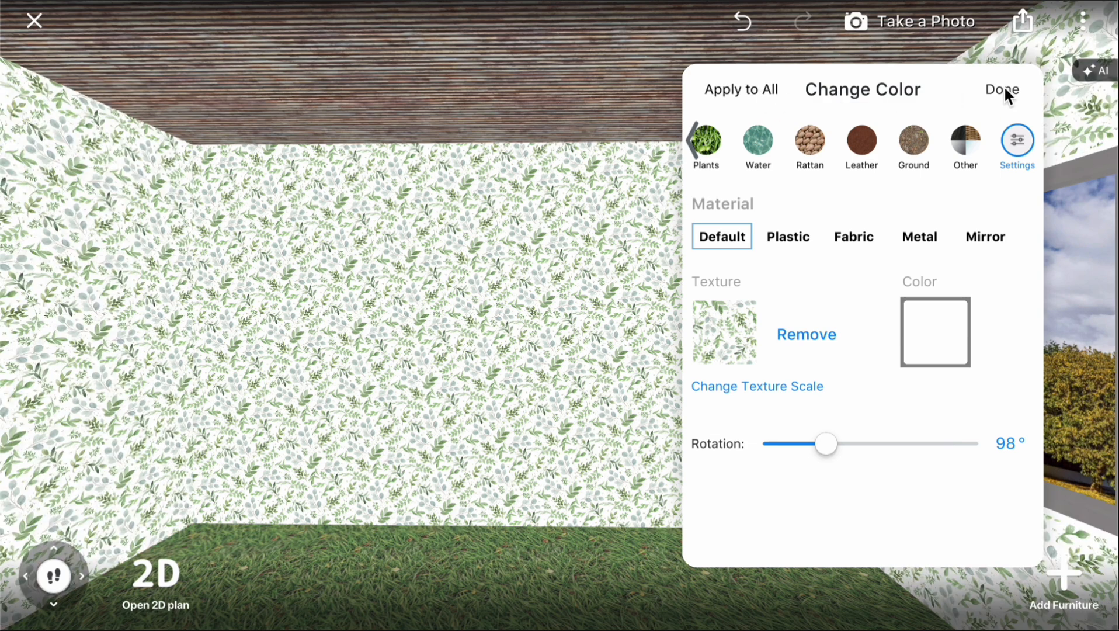
click(1001, 89)
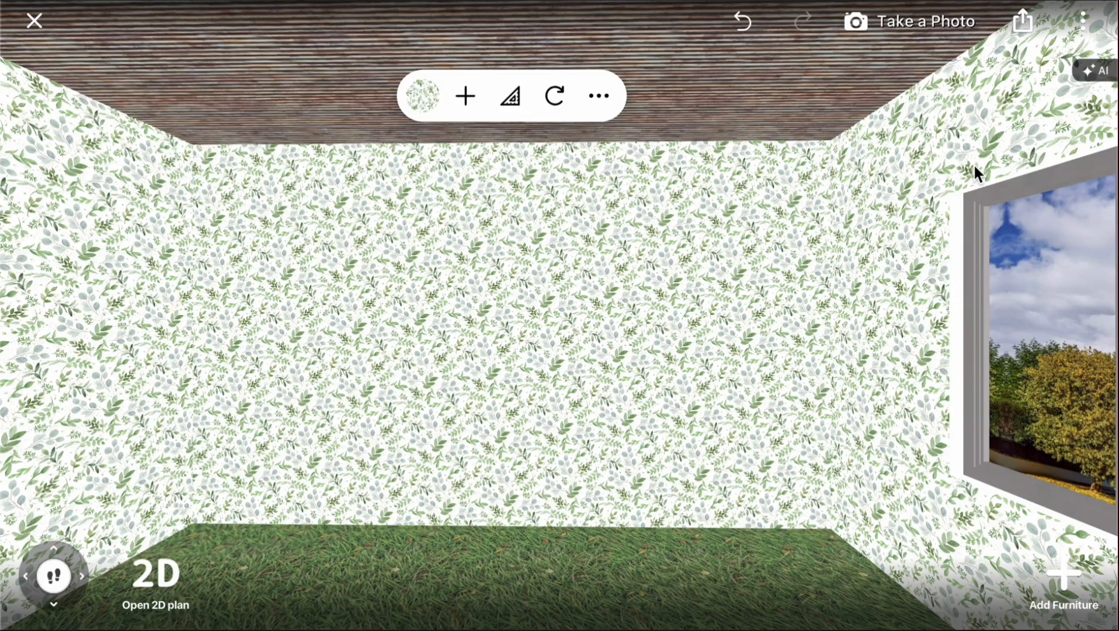